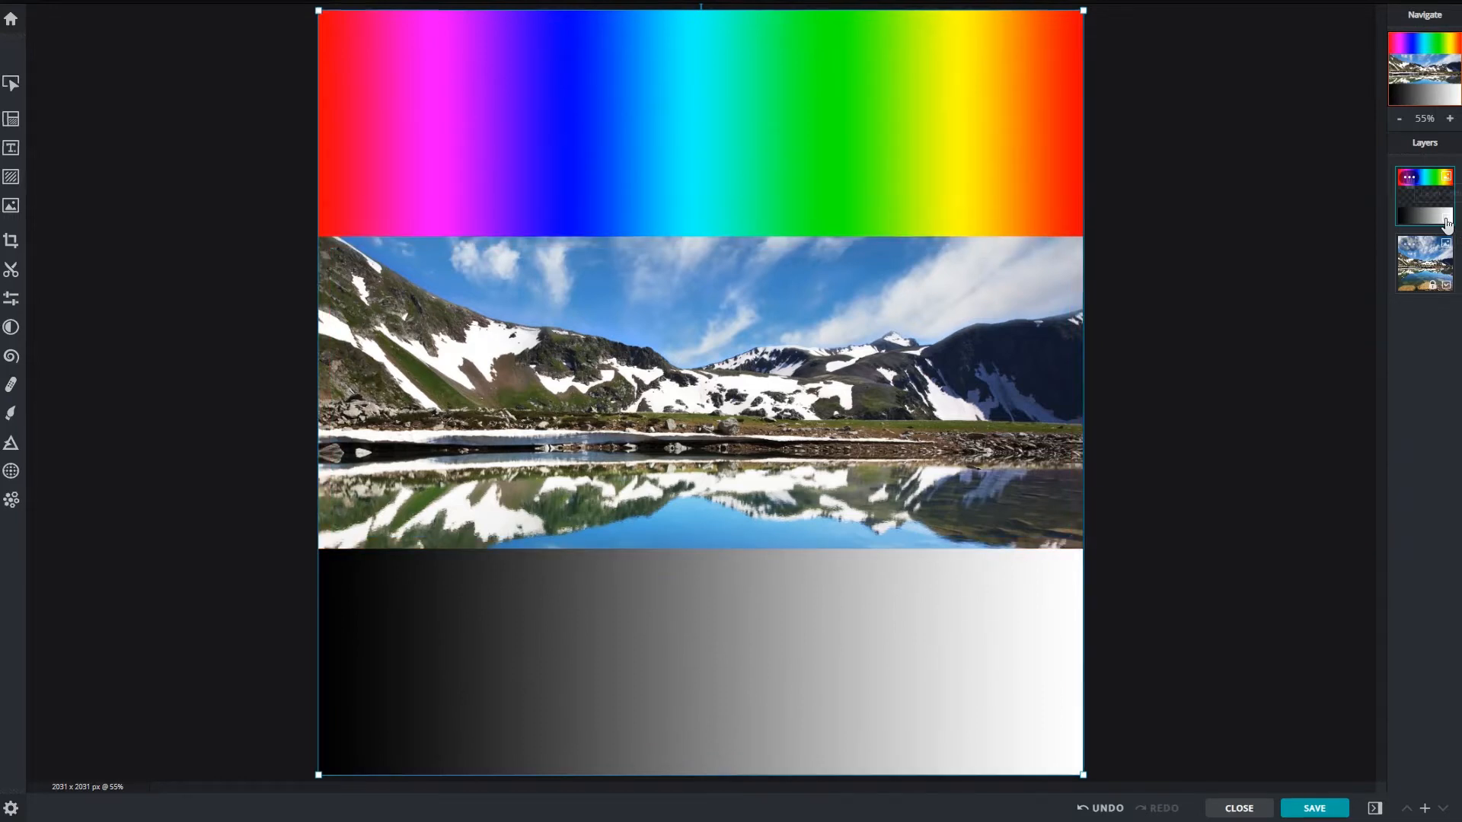
pyautogui.moveTo(1408, 178)
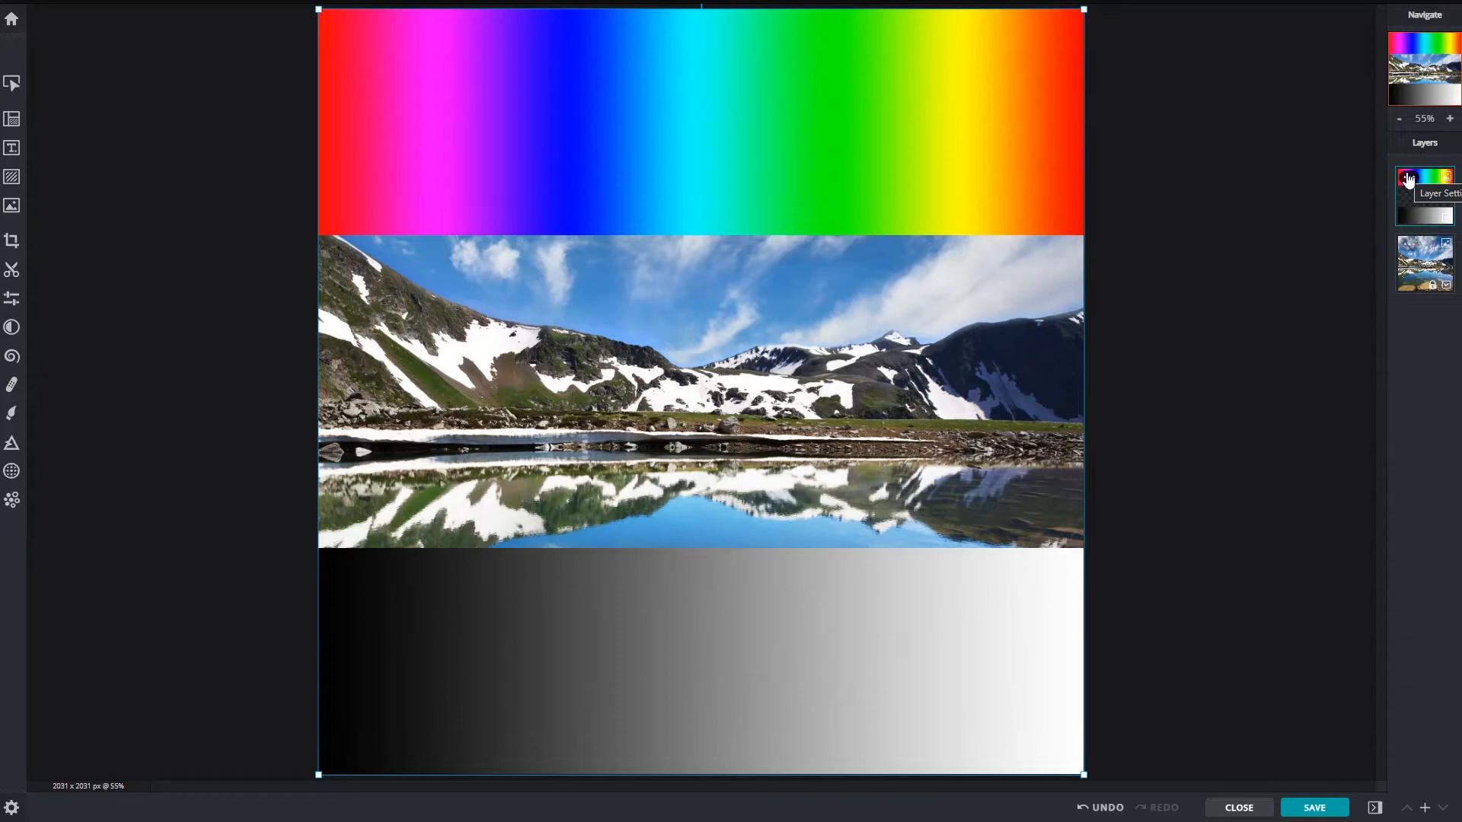
# - Open the Blend Layer's settings panel from its layer thumbnail
pyautogui.click(1407, 177)
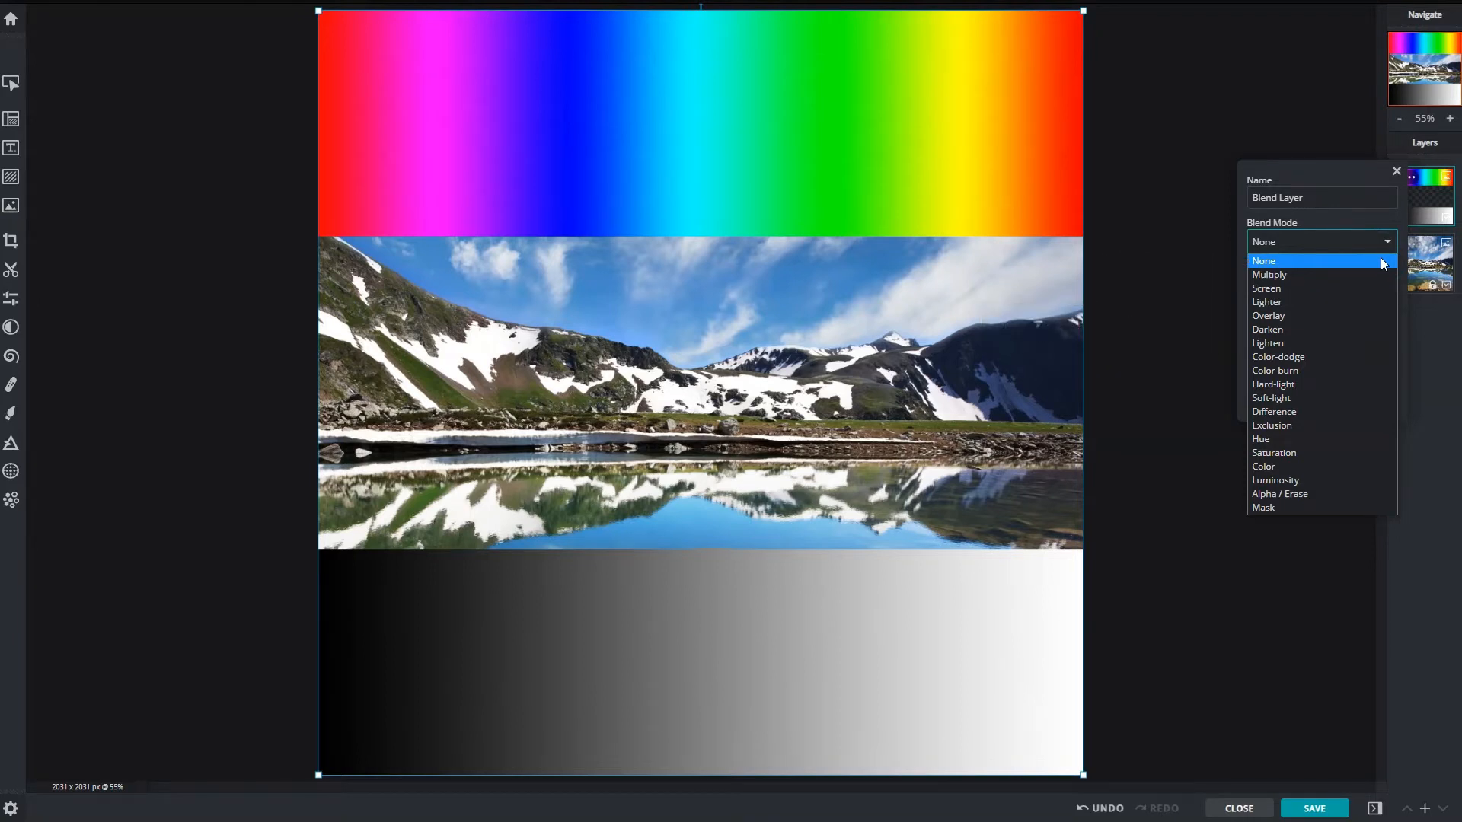
# - Try Multiply, Screen, Lighter and Overlay blend modes on the Blend Layer
pyautogui.click(1269, 274)
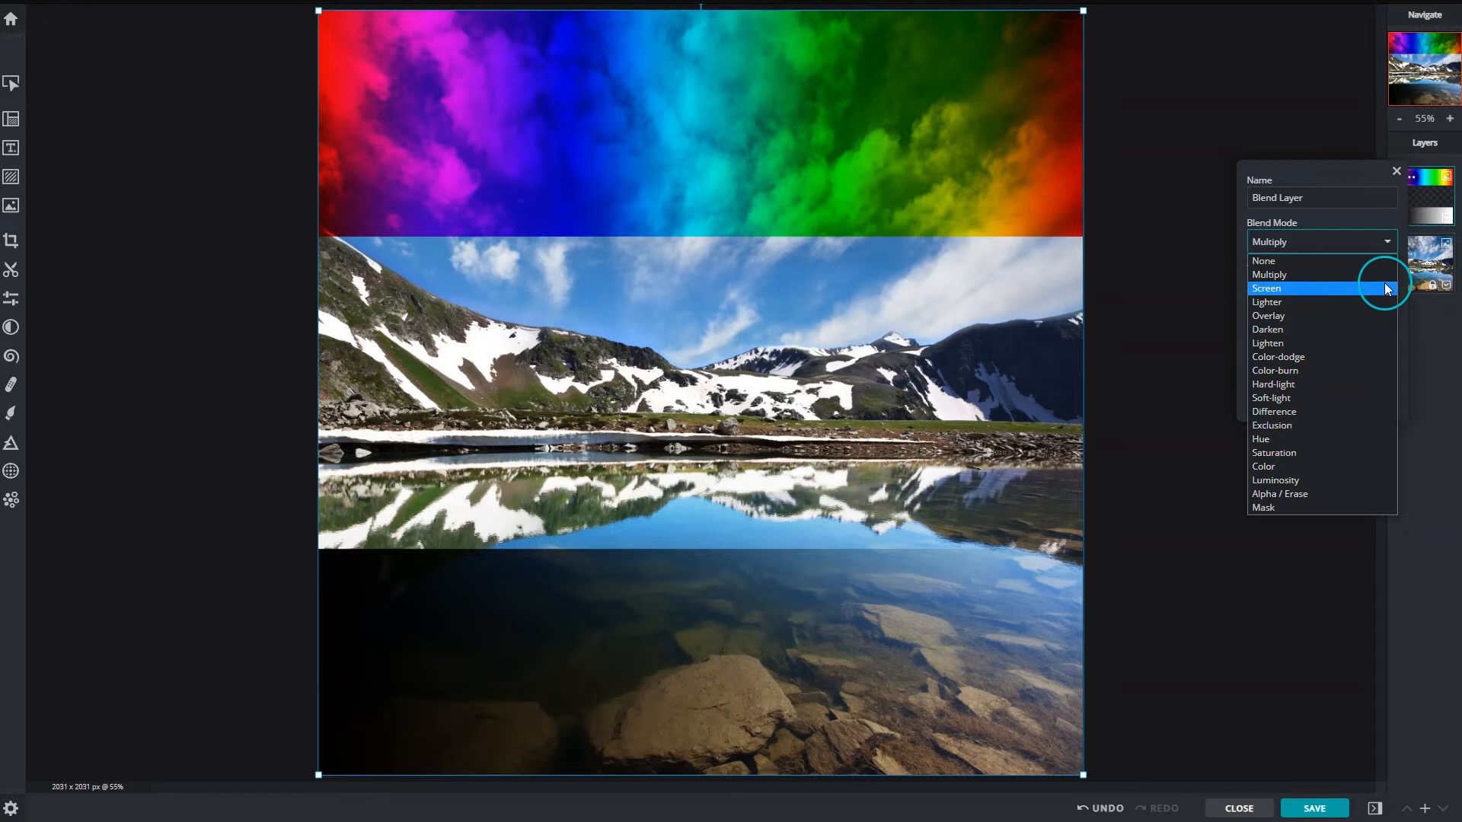
pyautogui.click(1266, 287)
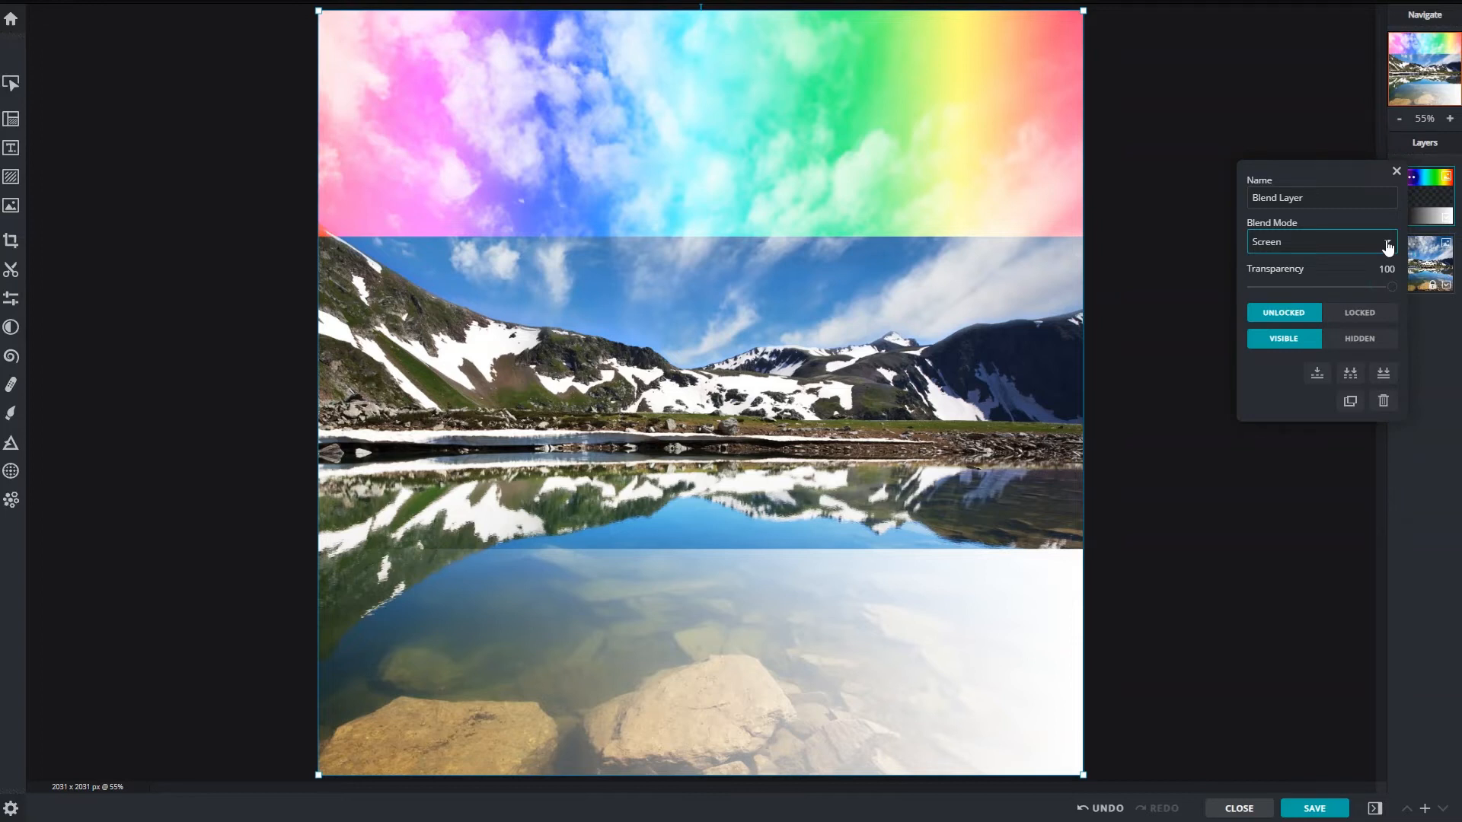
pyautogui.click(1321, 241)
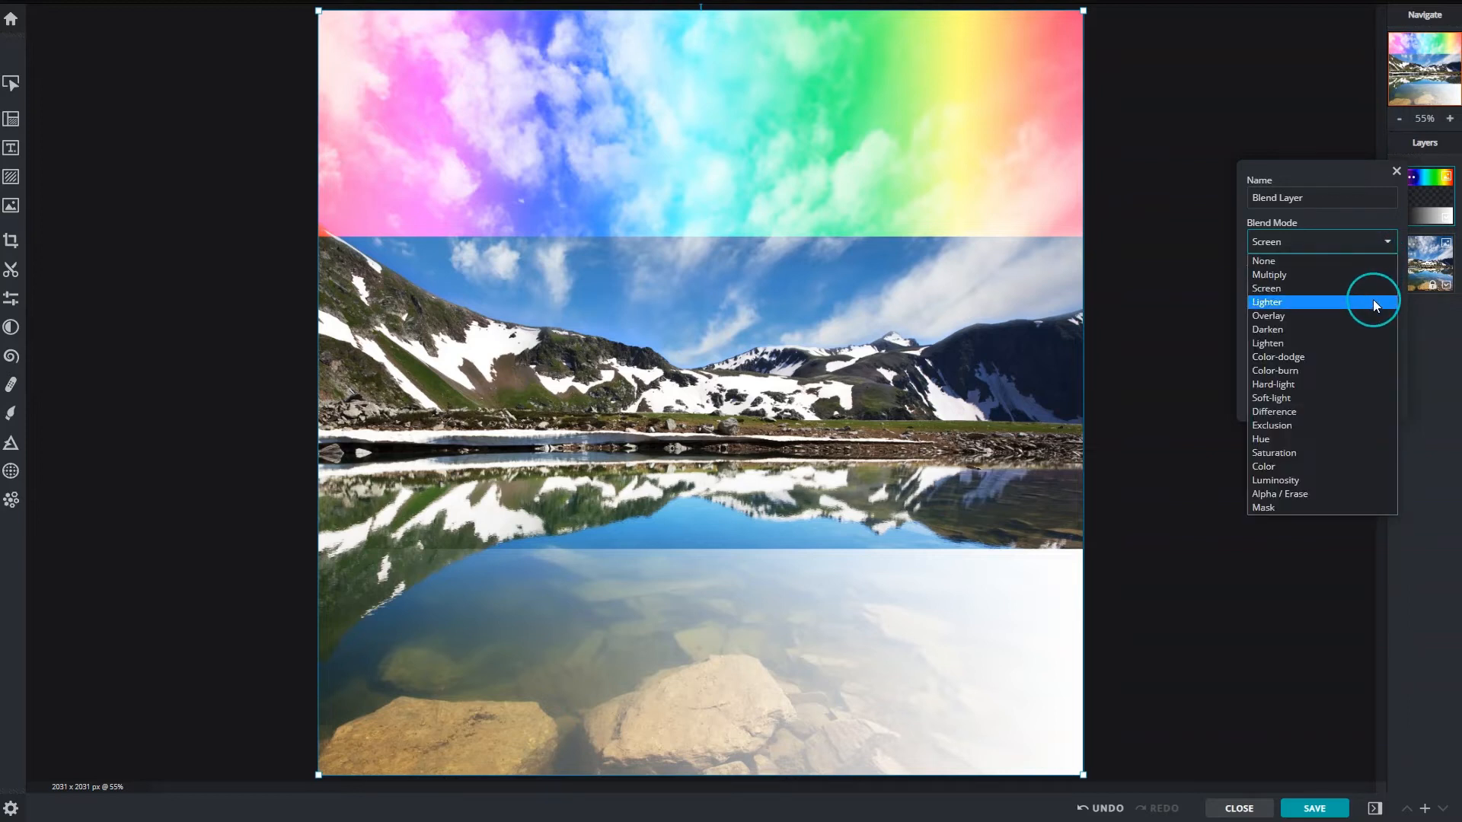
pyautogui.click(1266, 302)
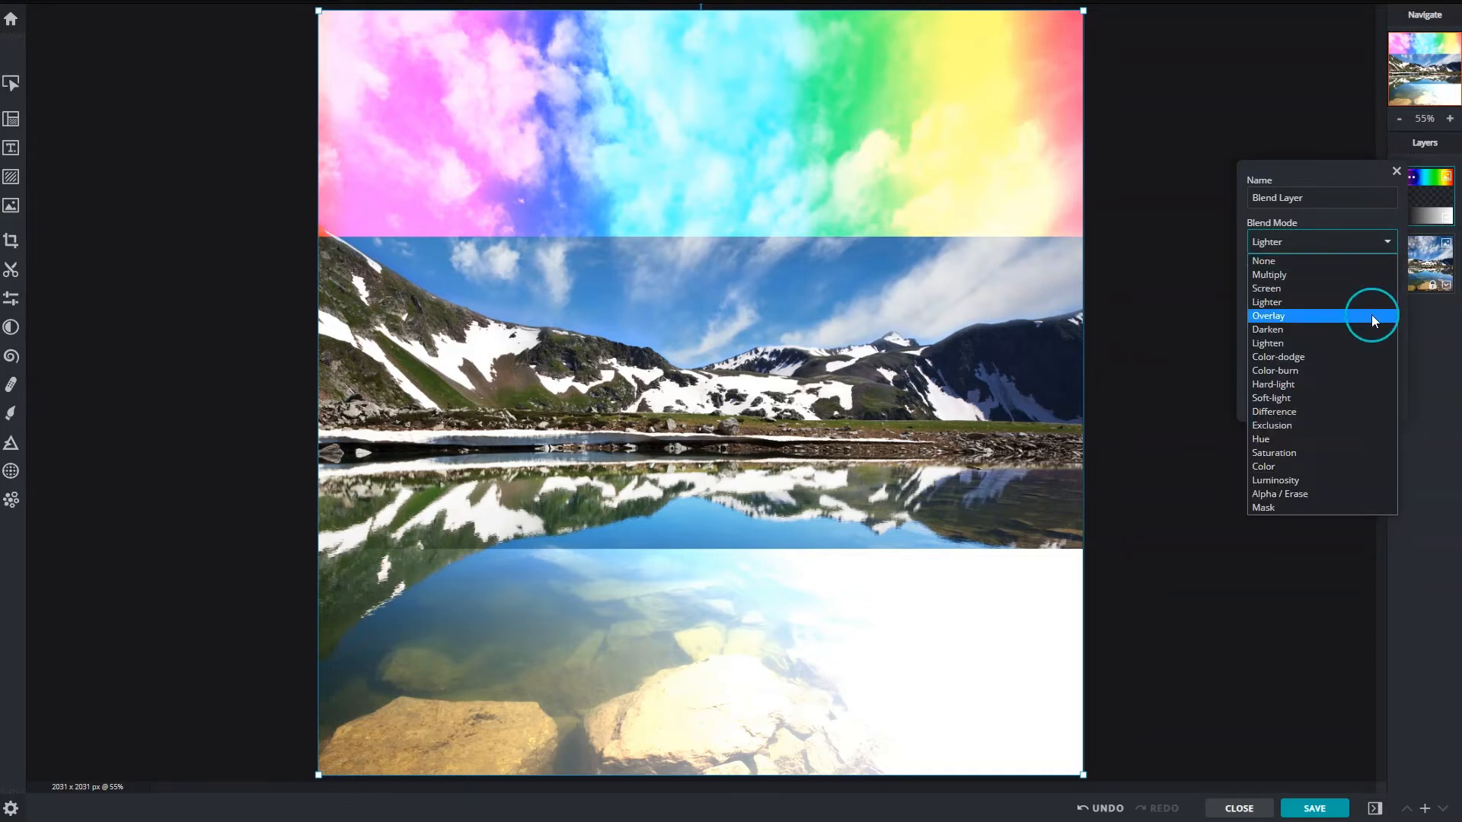
pyautogui.click(1268, 315)
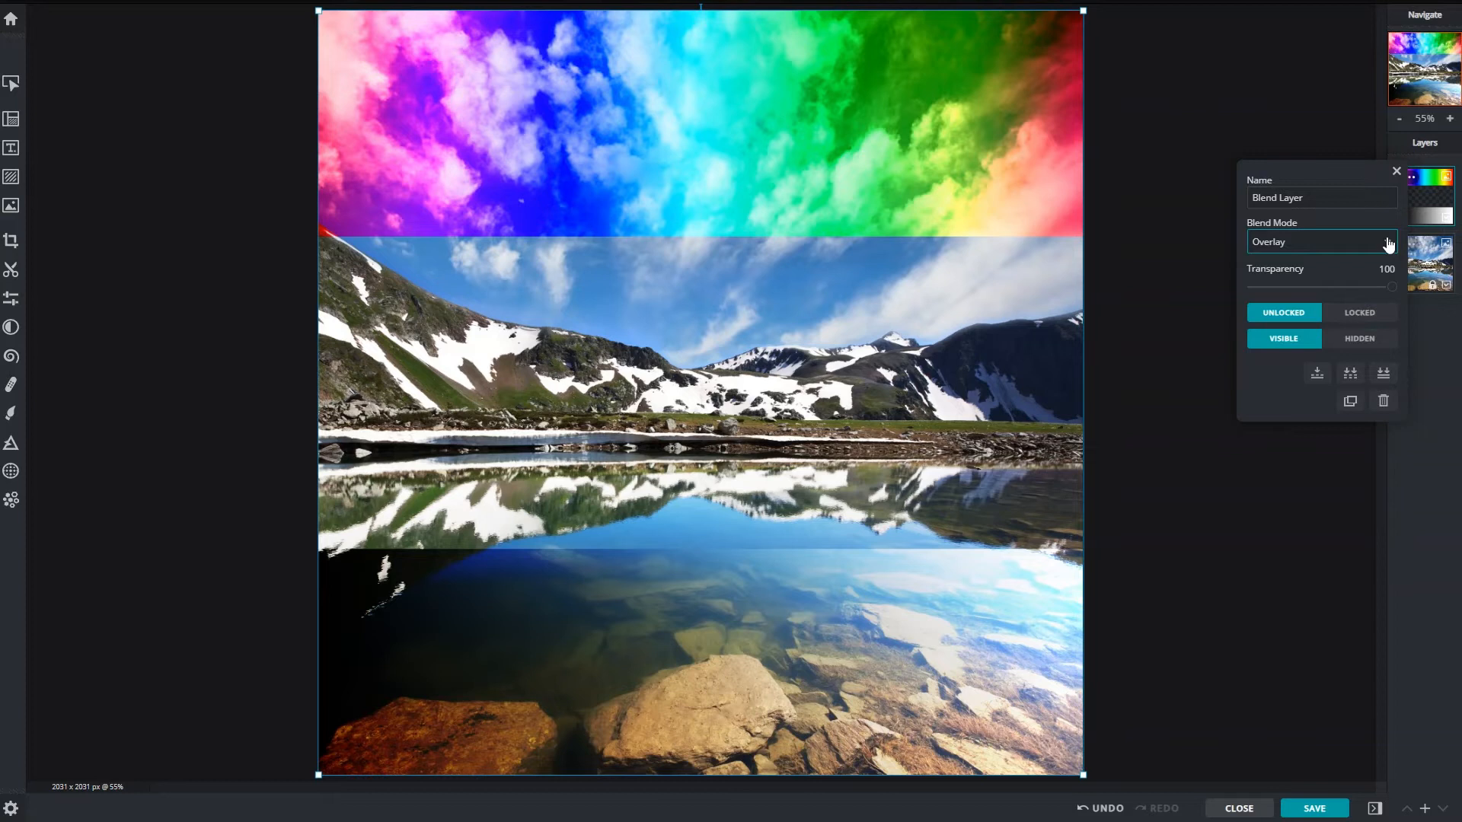
pyautogui.click(1320, 241)
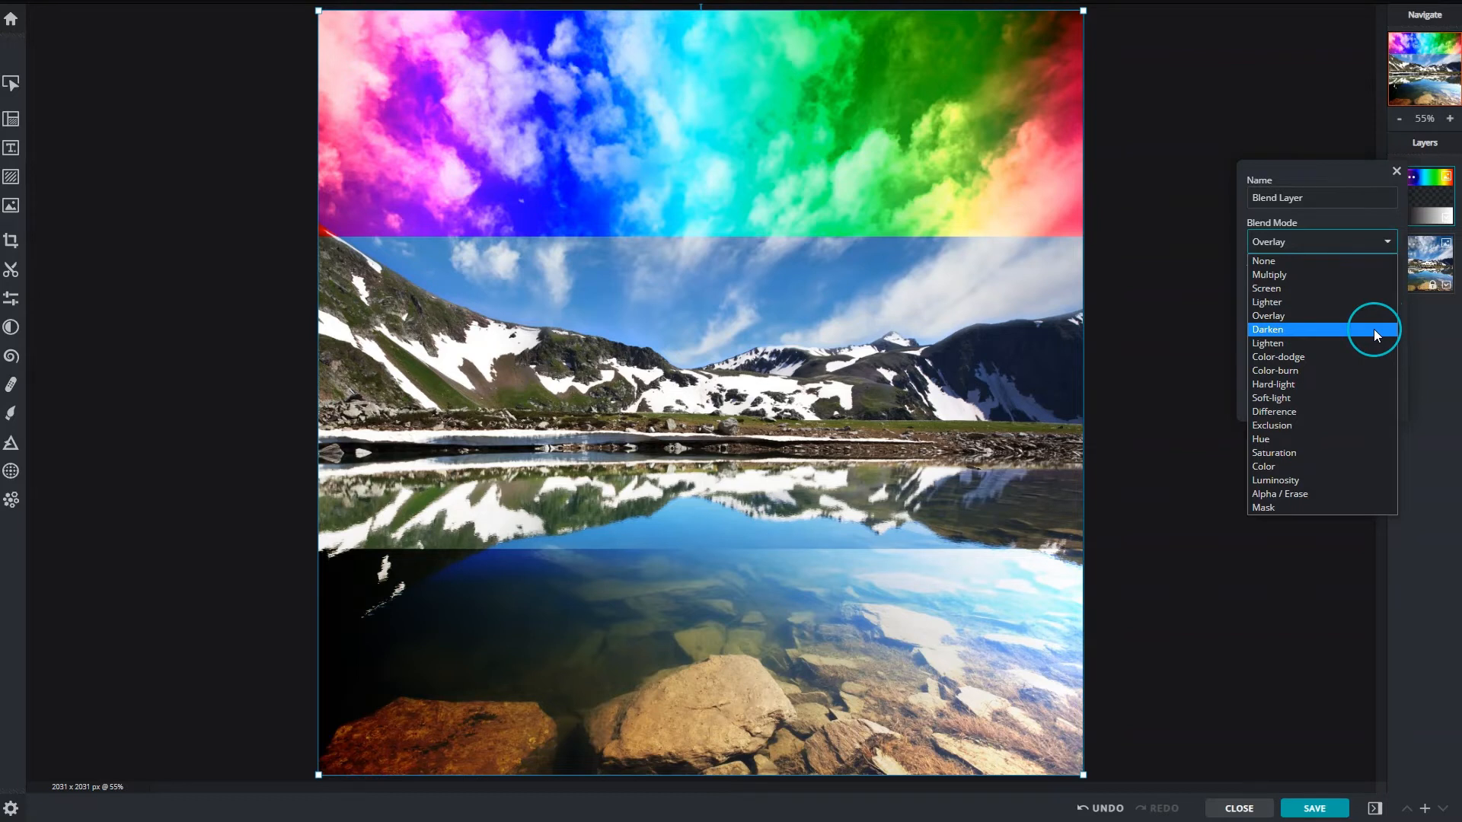
# - Cycle the Blend Layer through Darken, Lighten, Color-dodge and Color-burn blend modes
pyautogui.click(1267, 329)
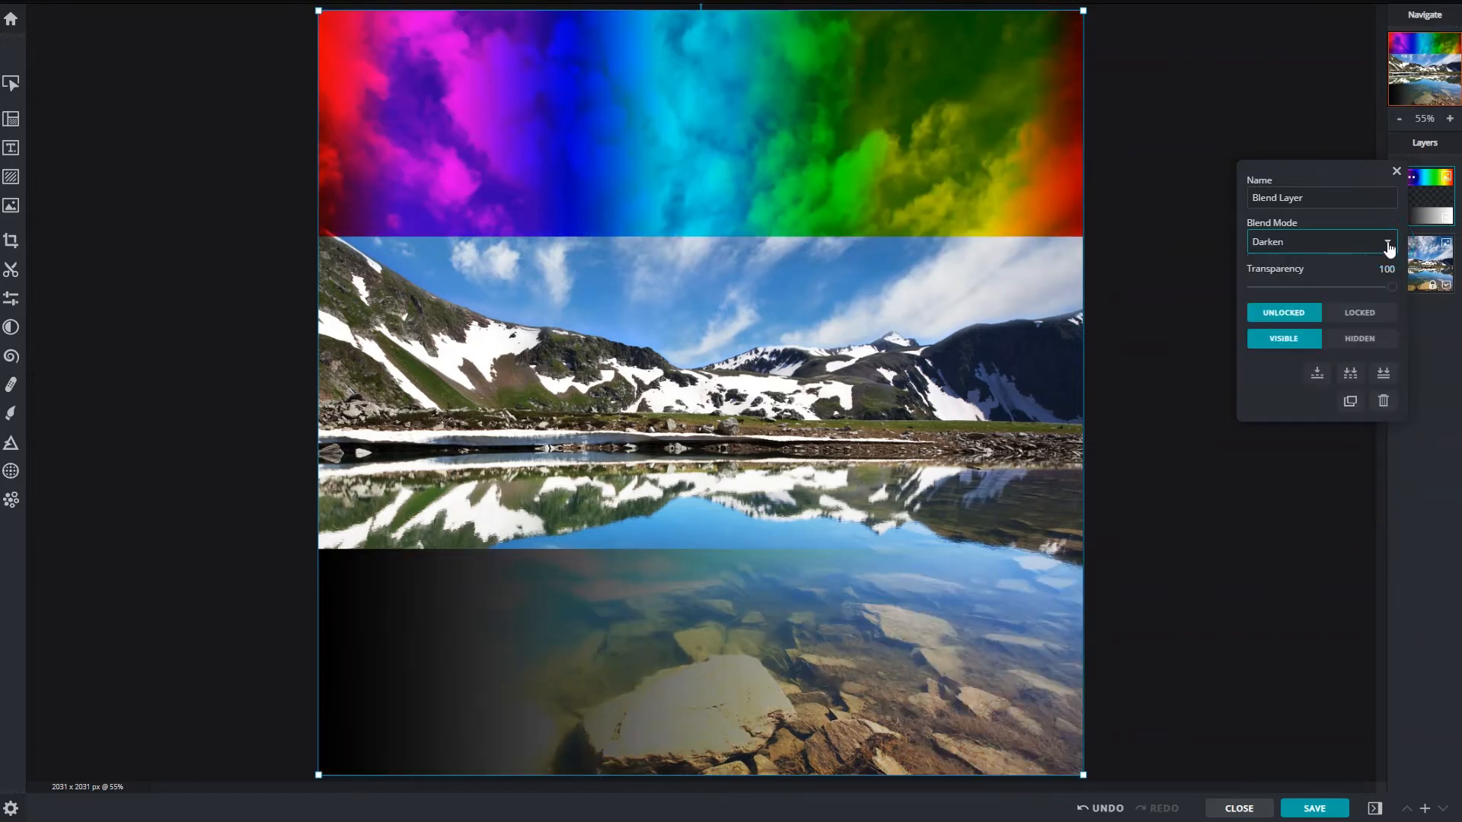
pyautogui.click(1320, 241)
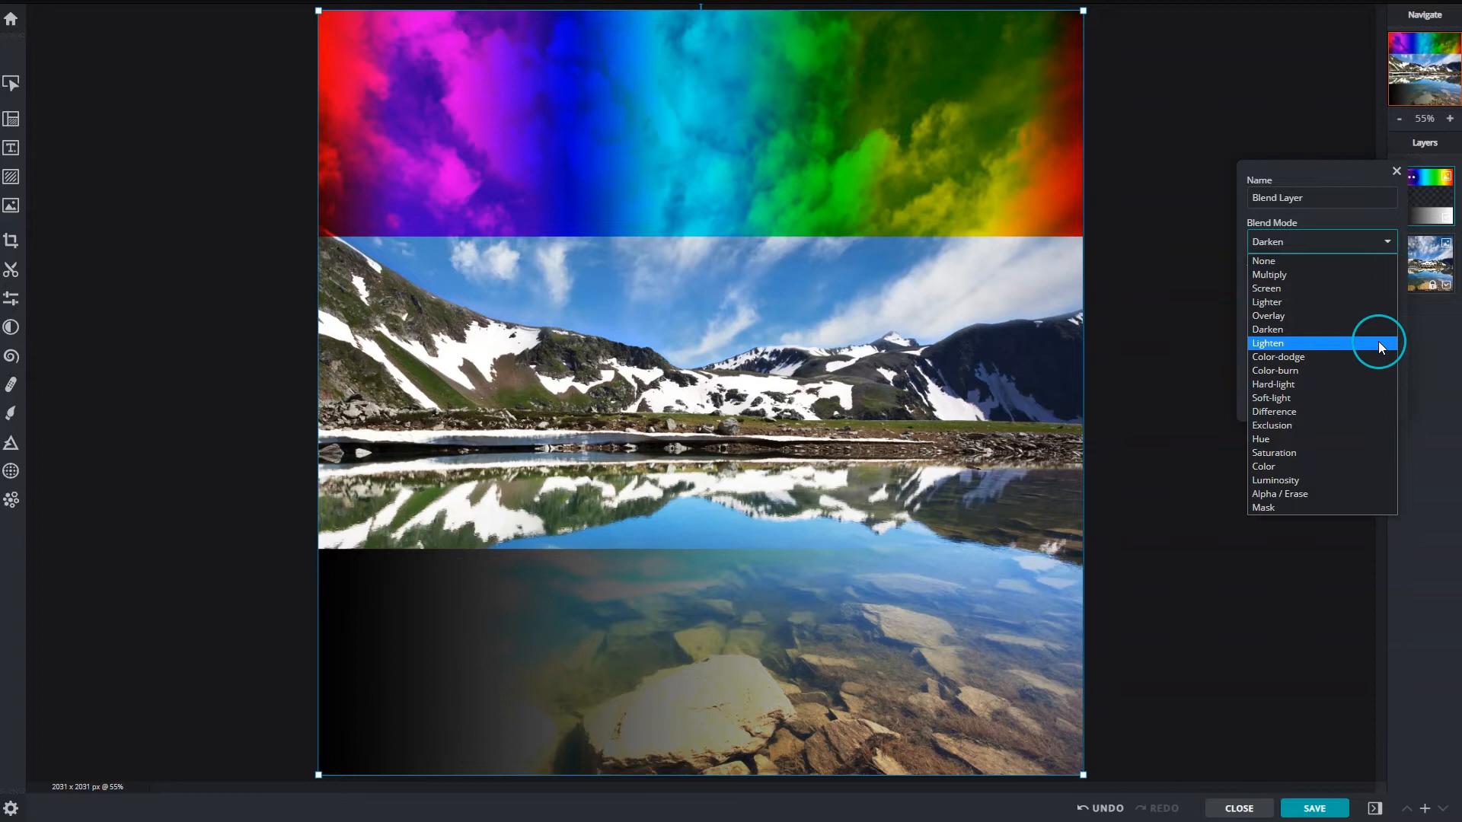
pyautogui.click(1266, 344)
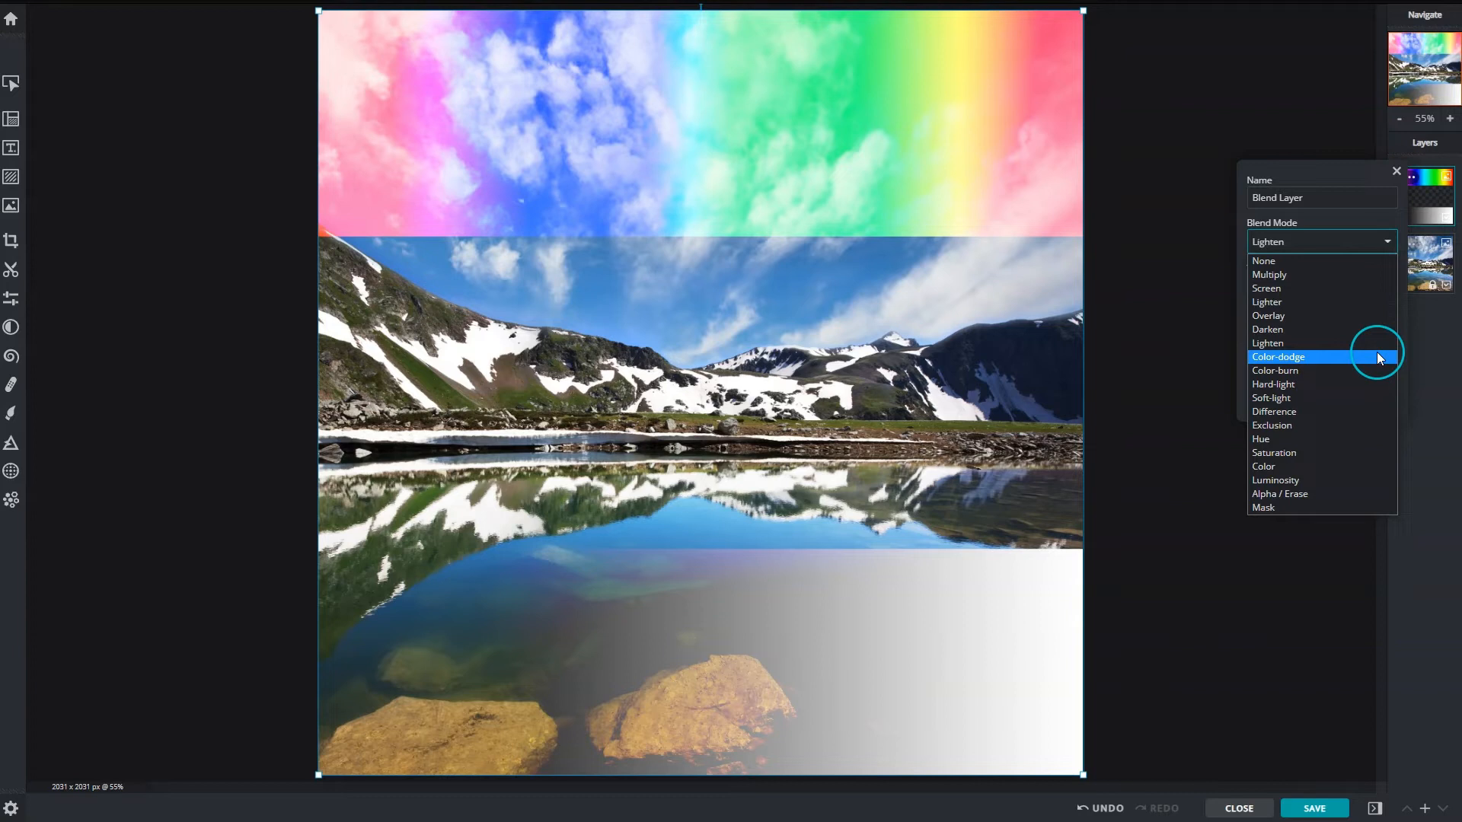
pyautogui.click(1278, 357)
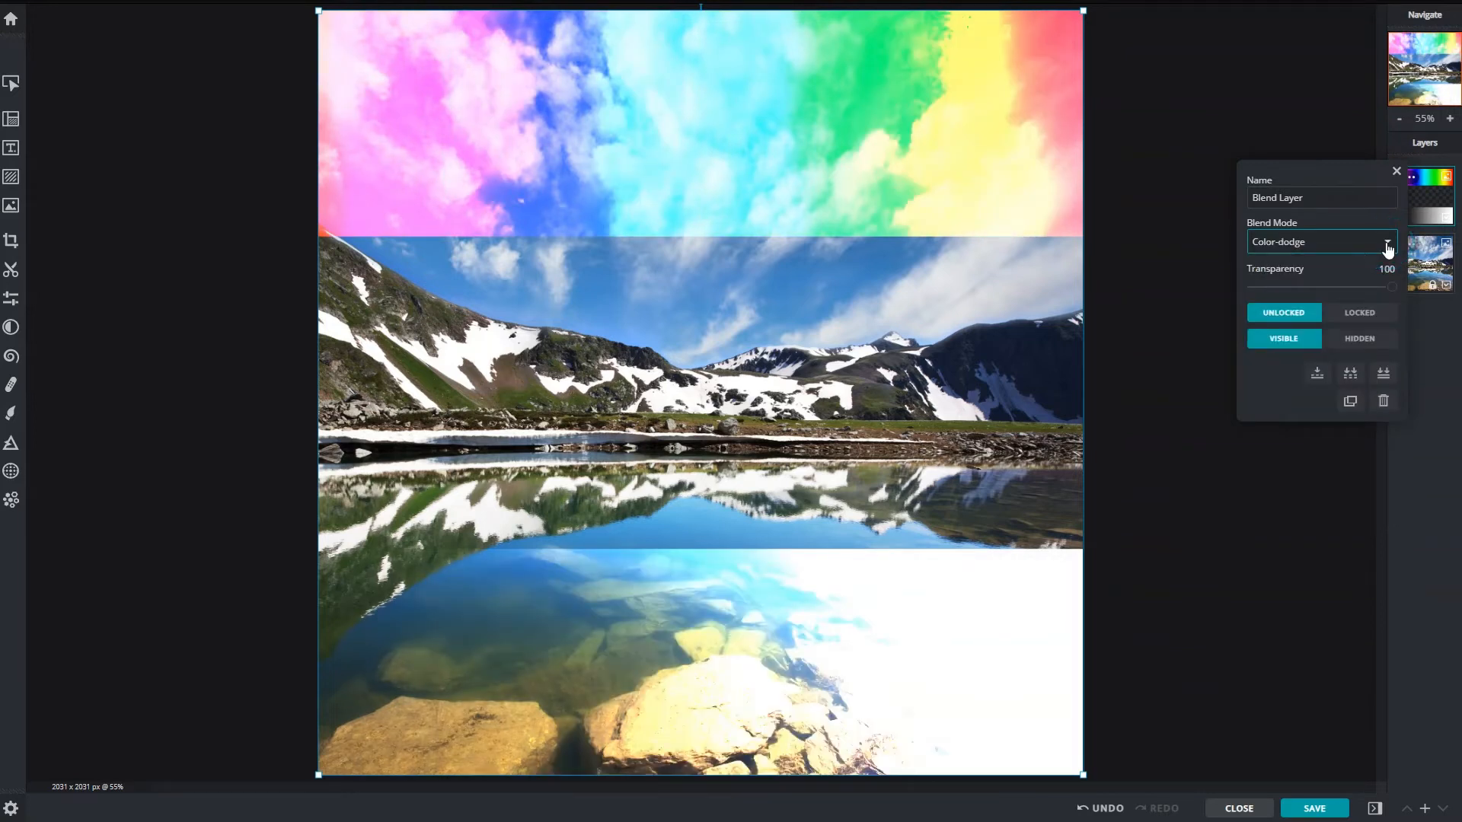
pyautogui.click(1386, 241)
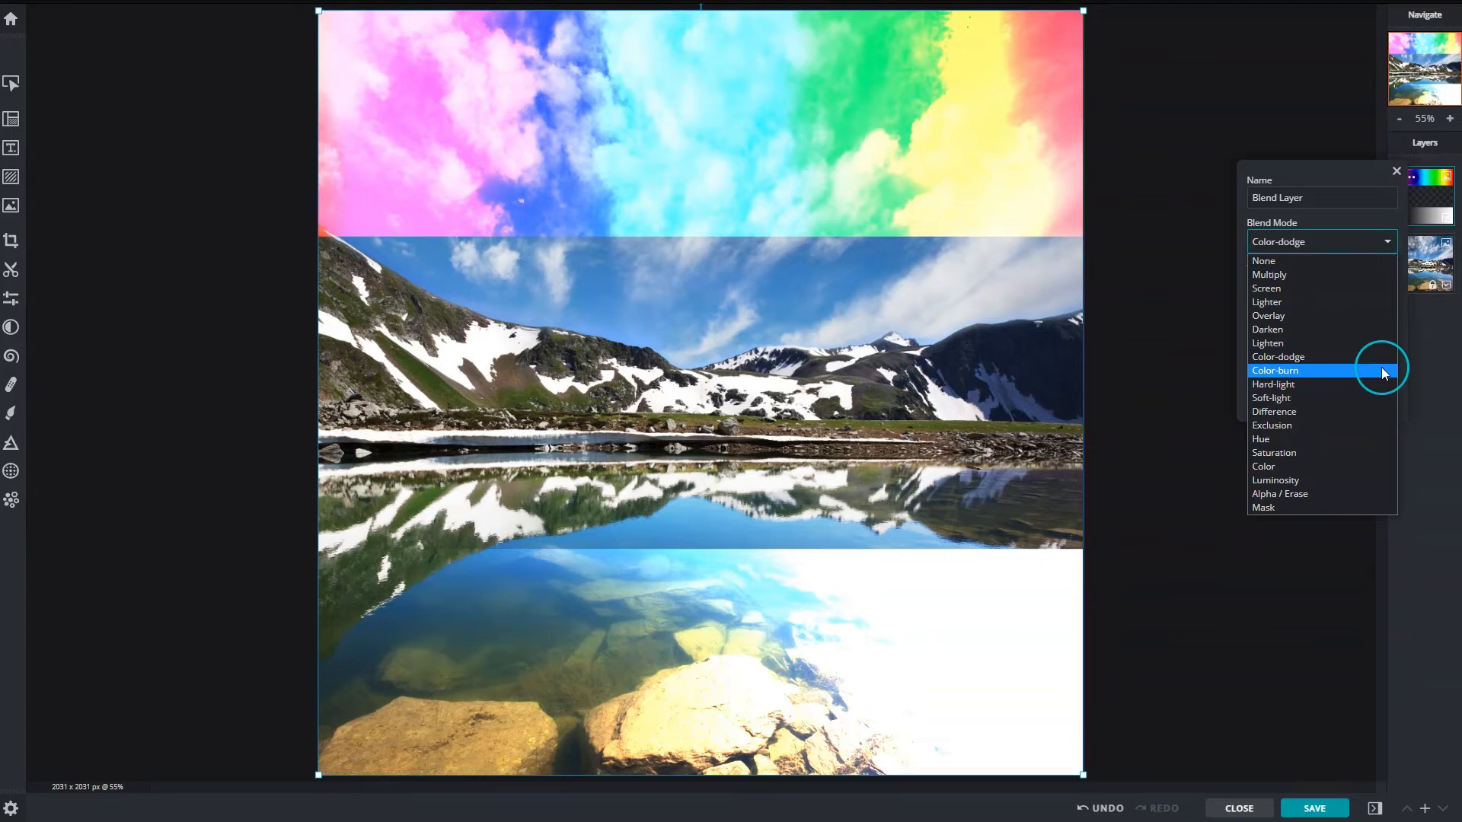
pyautogui.click(1274, 370)
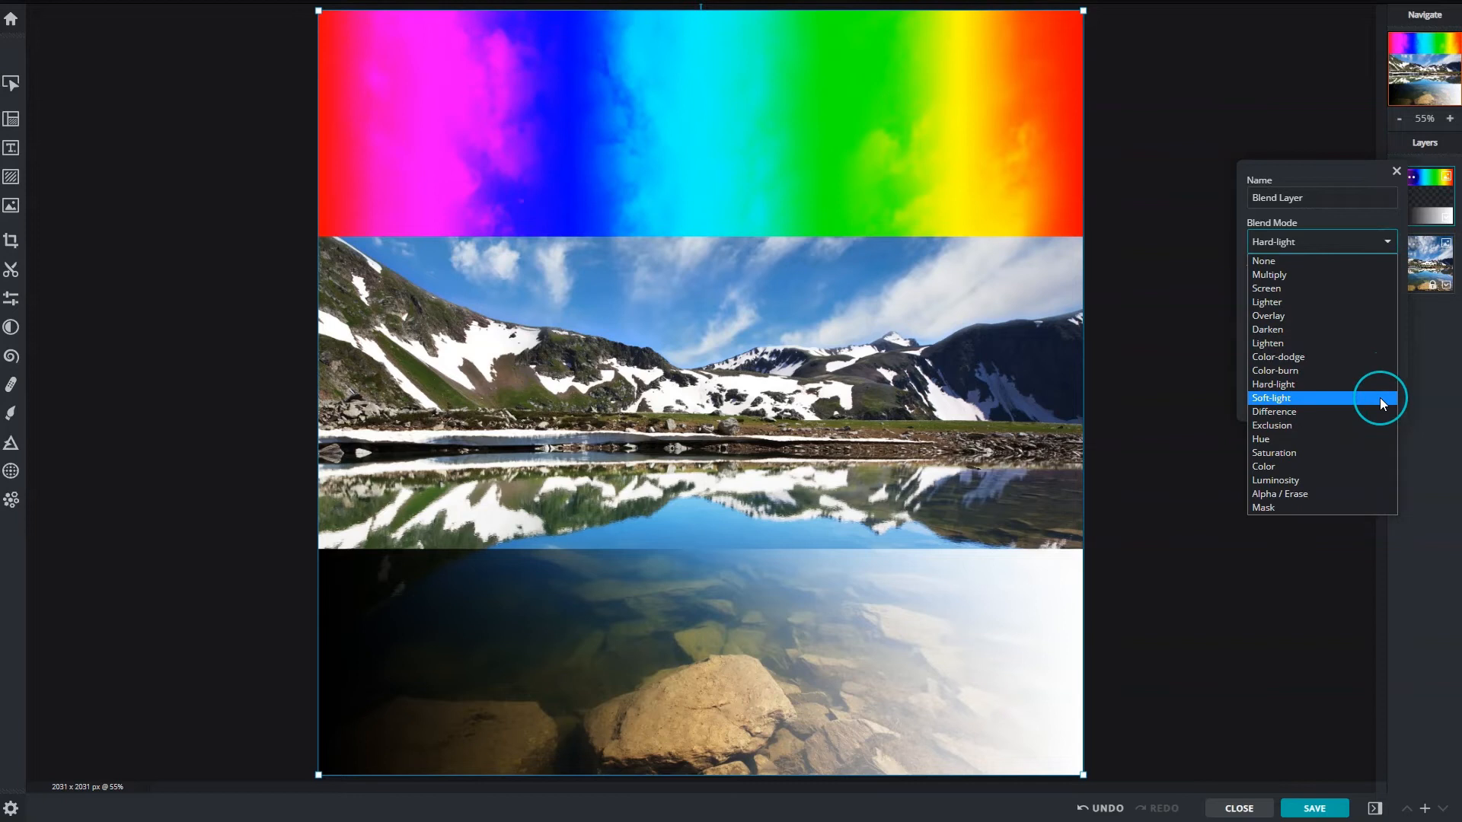
# - Switch the Blend Layer through Soft-light, Difference and Exclusion modes
pyautogui.click(1270, 398)
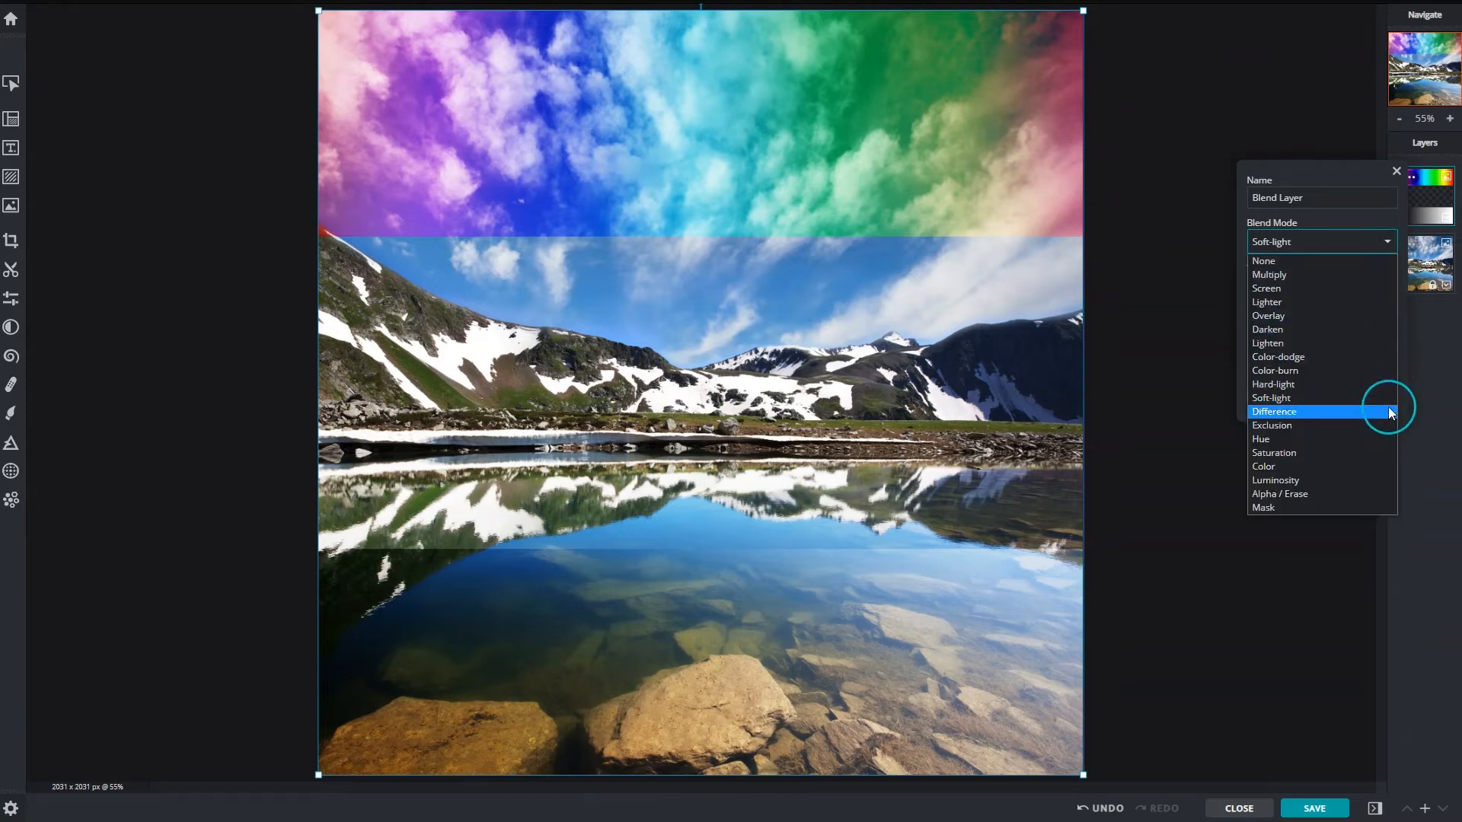
pyautogui.click(1274, 411)
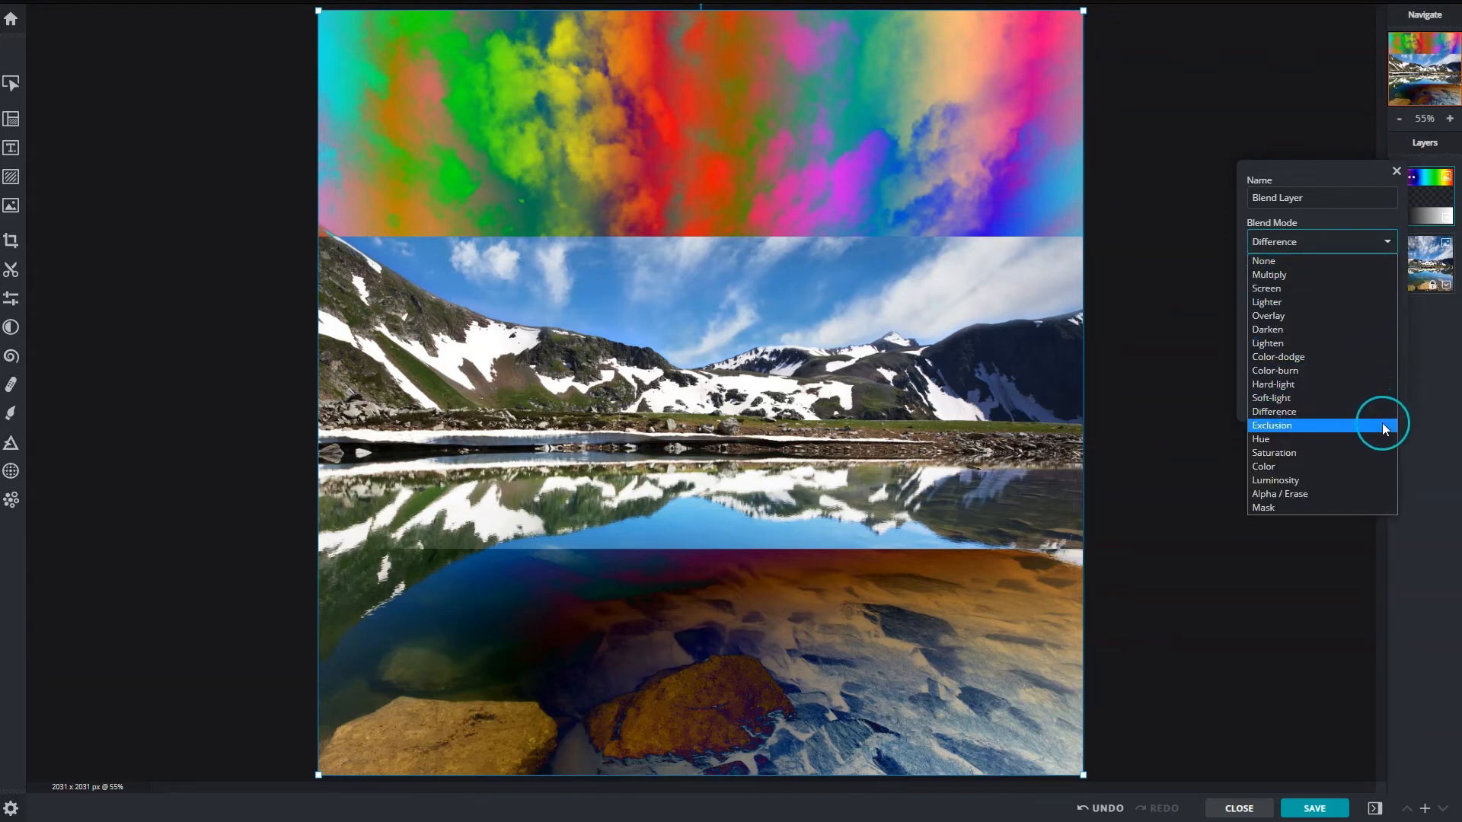
pyautogui.click(1271, 425)
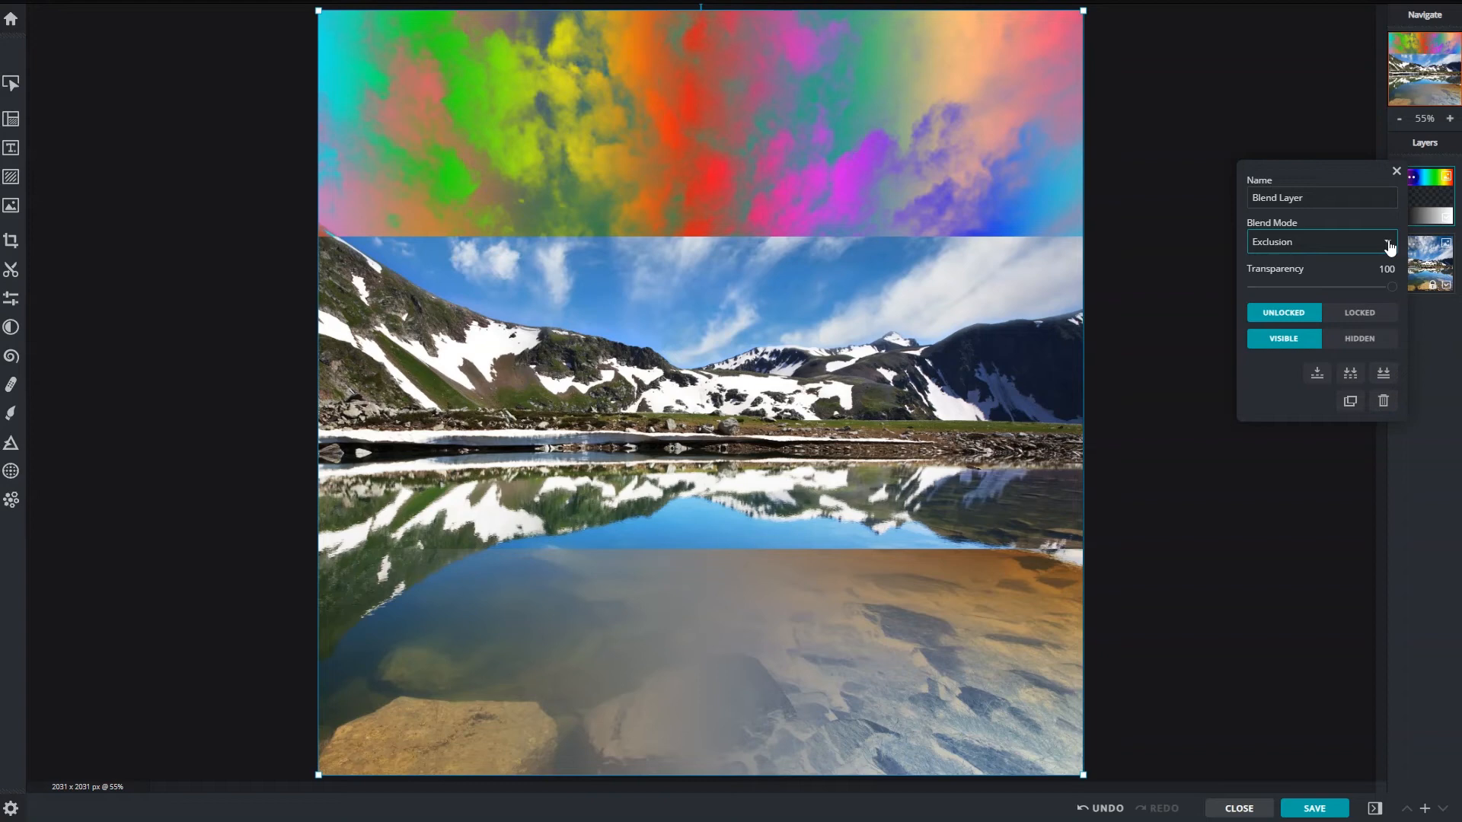
pyautogui.click(1319, 241)
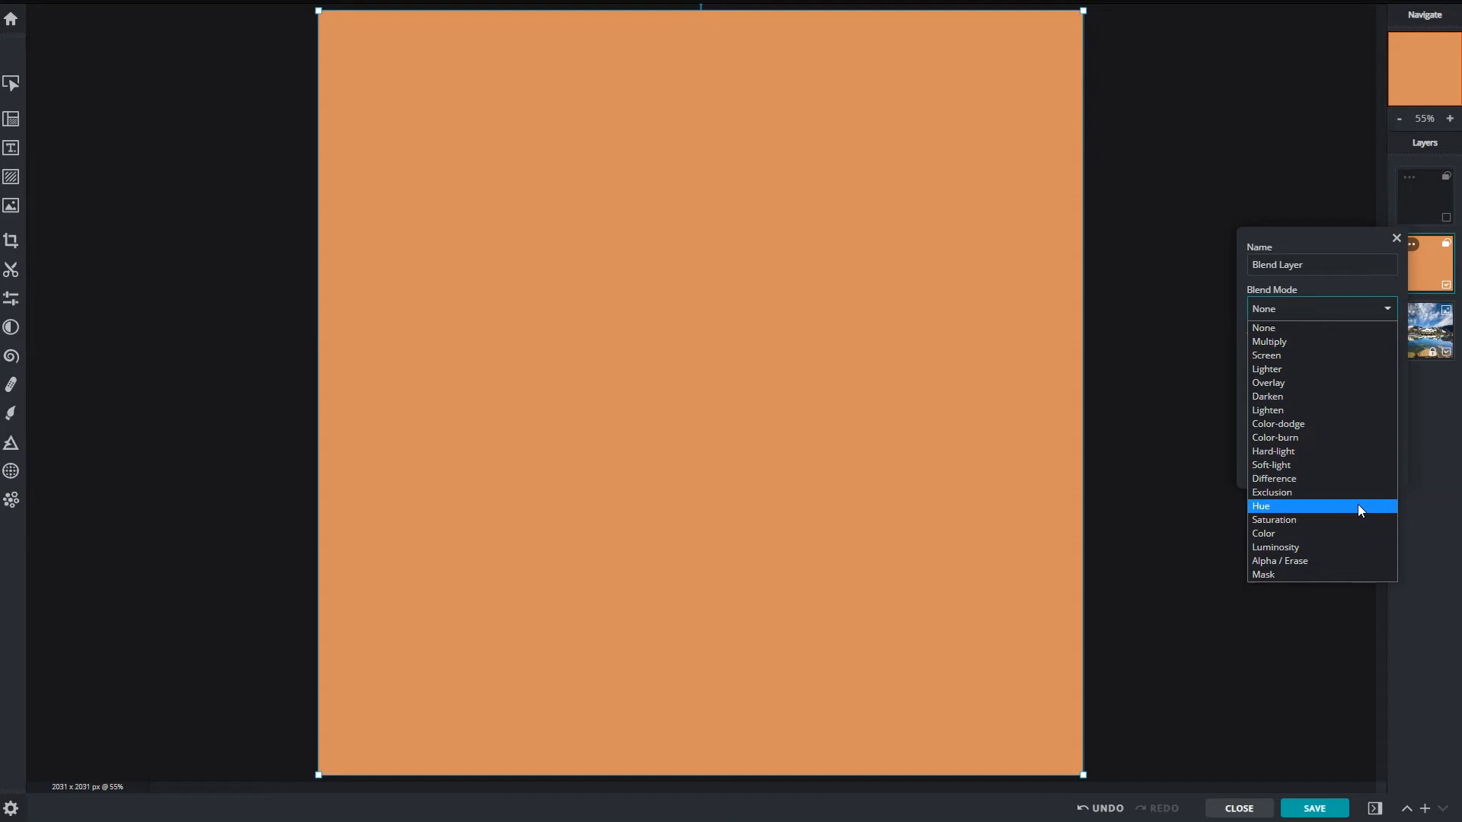
# - Set the orange layer to Hue, then Saturation, and close its settings
pyautogui.click(1260, 505)
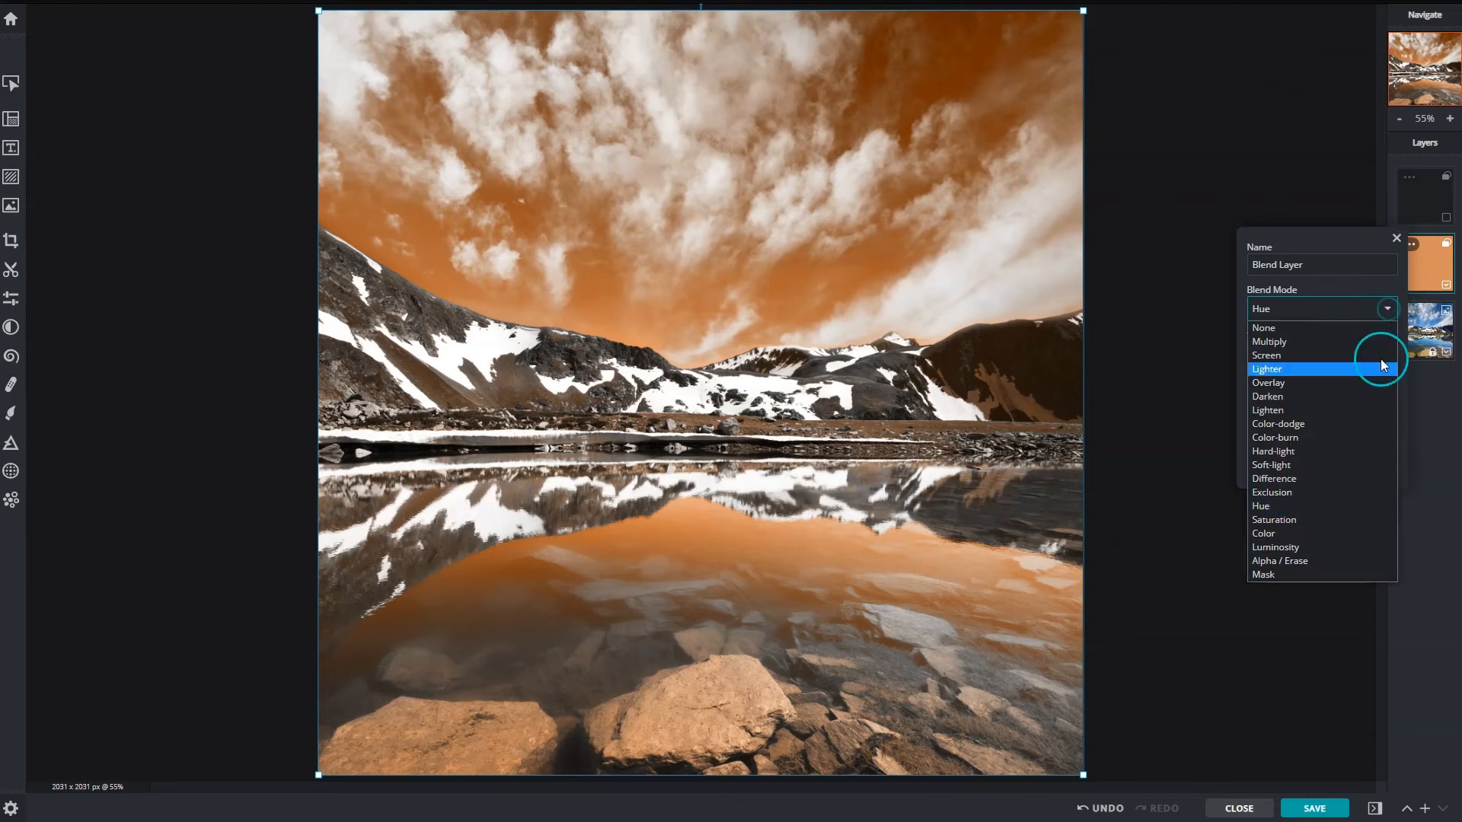
pyautogui.moveTo(1353, 519)
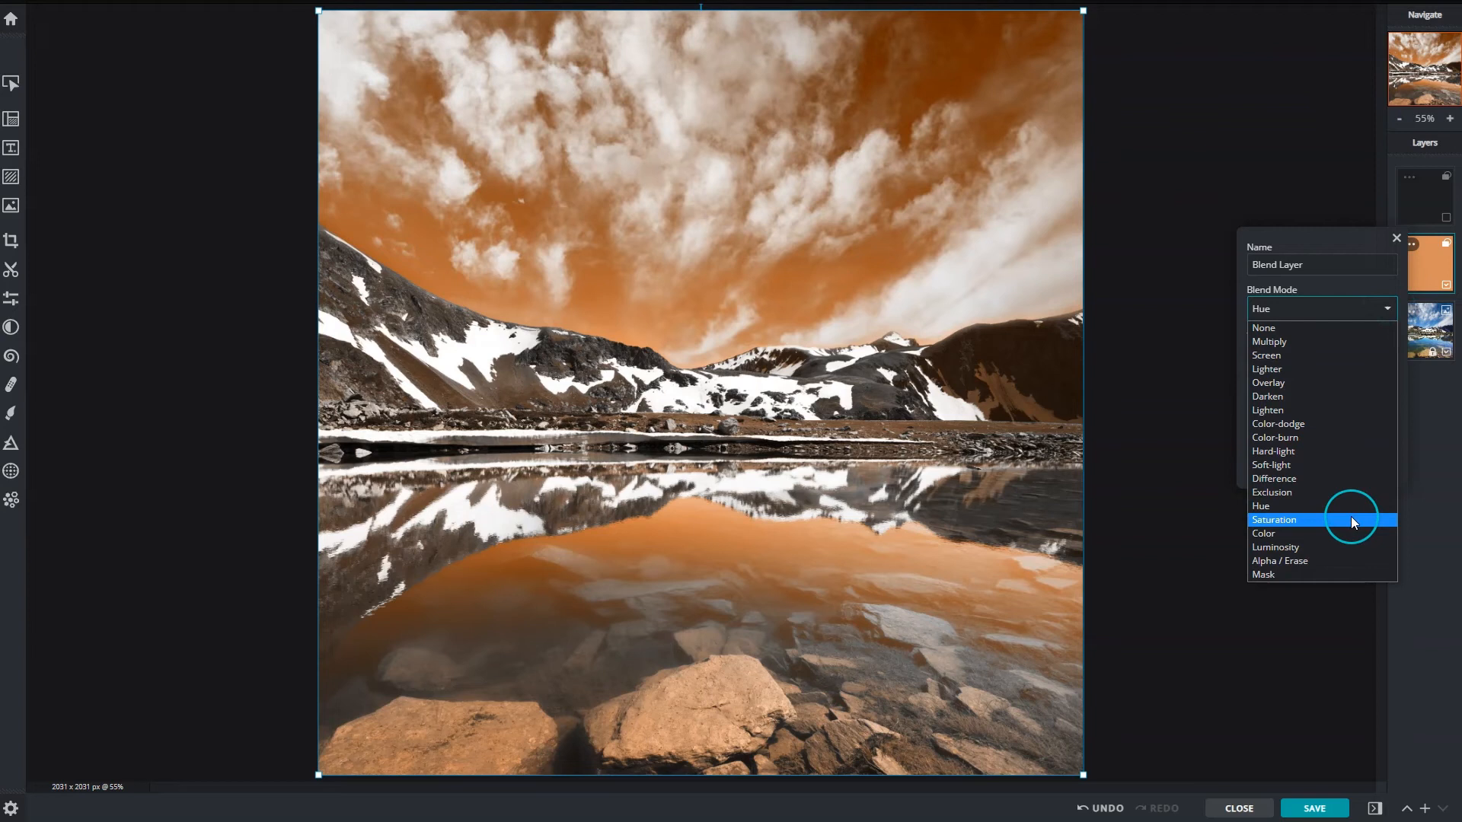
pyautogui.click(1273, 519)
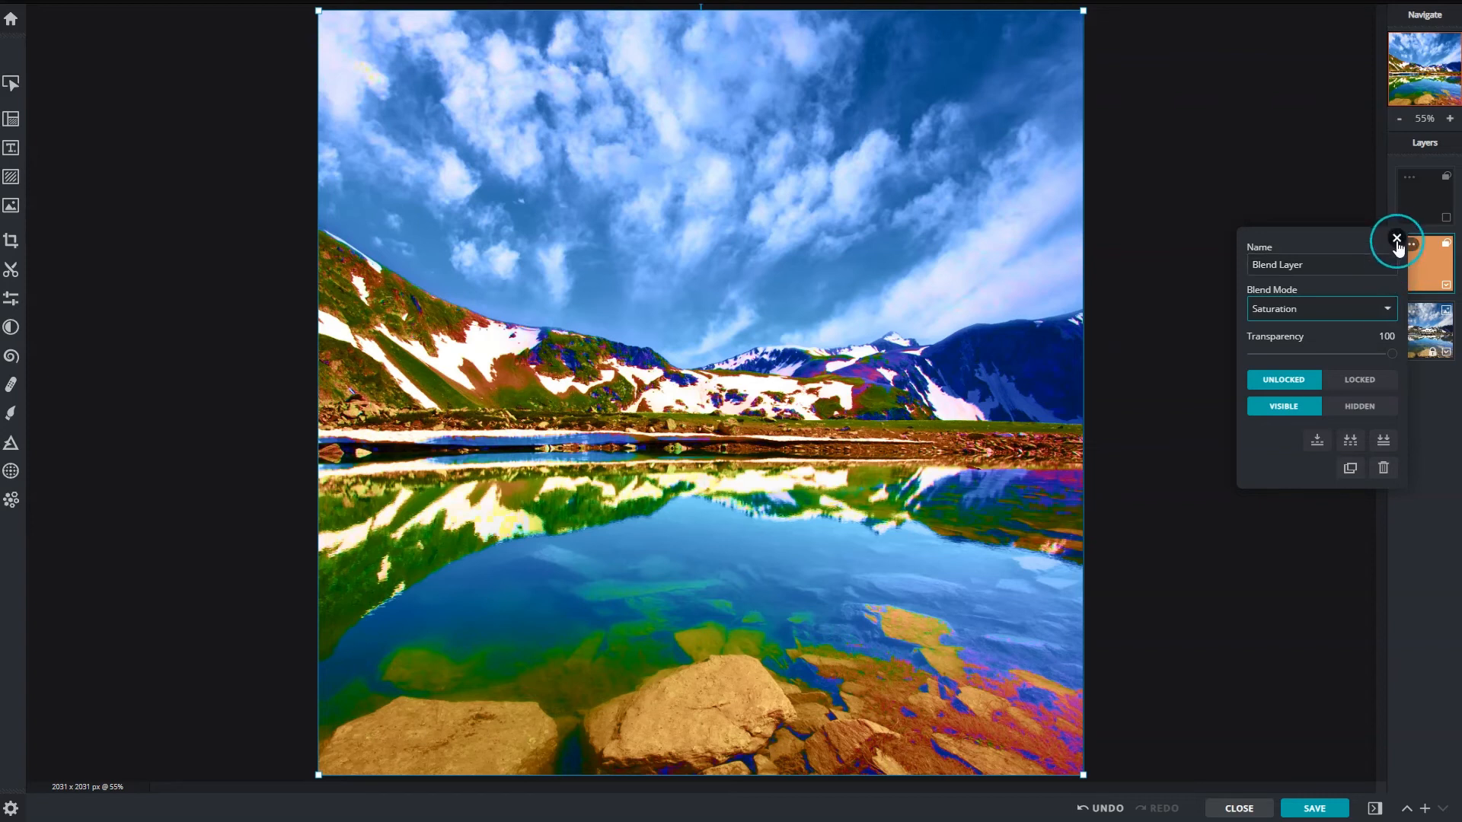
pyautogui.click(1396, 238)
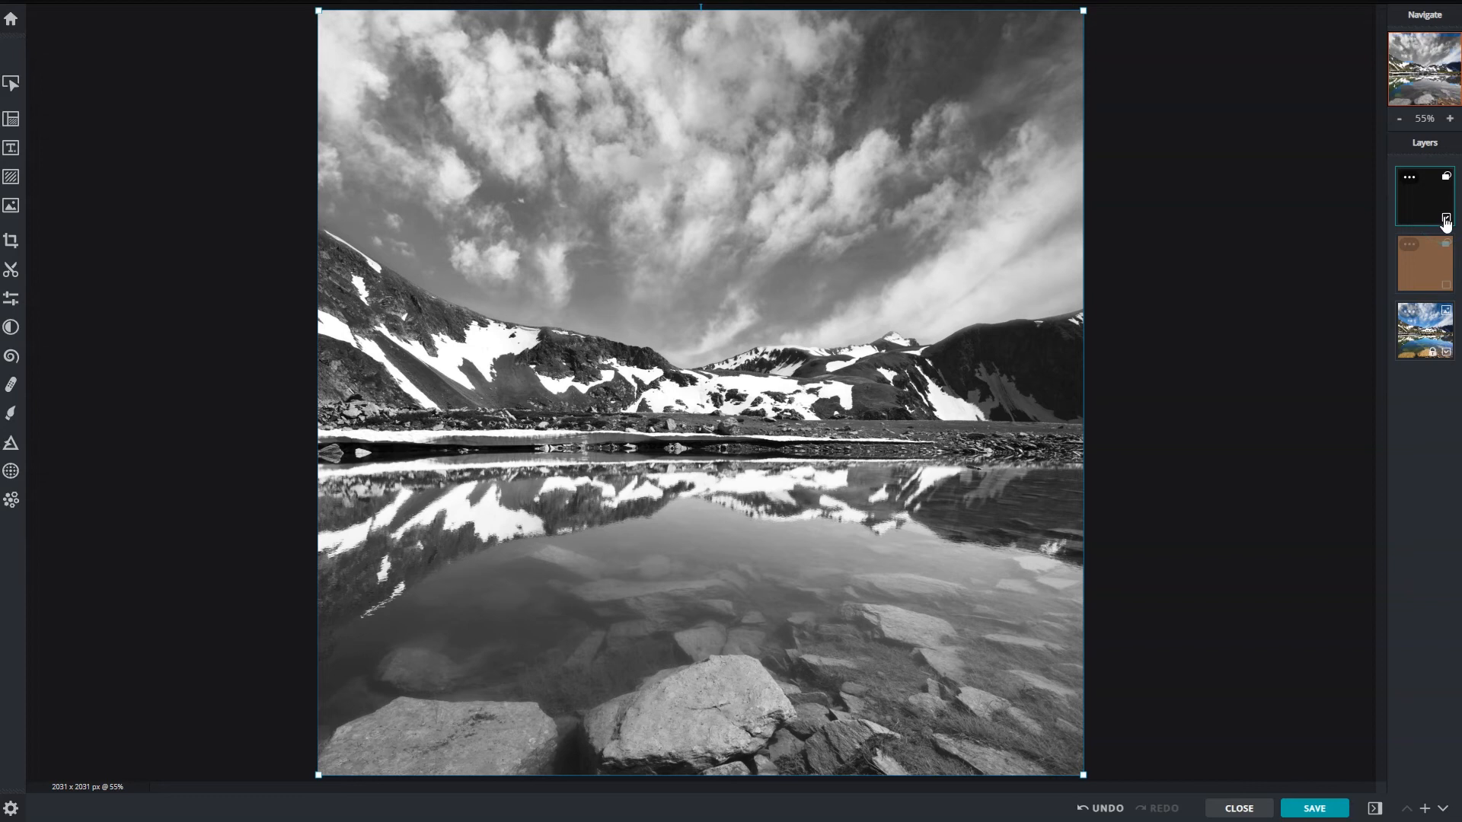
# - Hide the black top layer and set the orange layer's blend mode to Color
pyautogui.click(1445, 246)
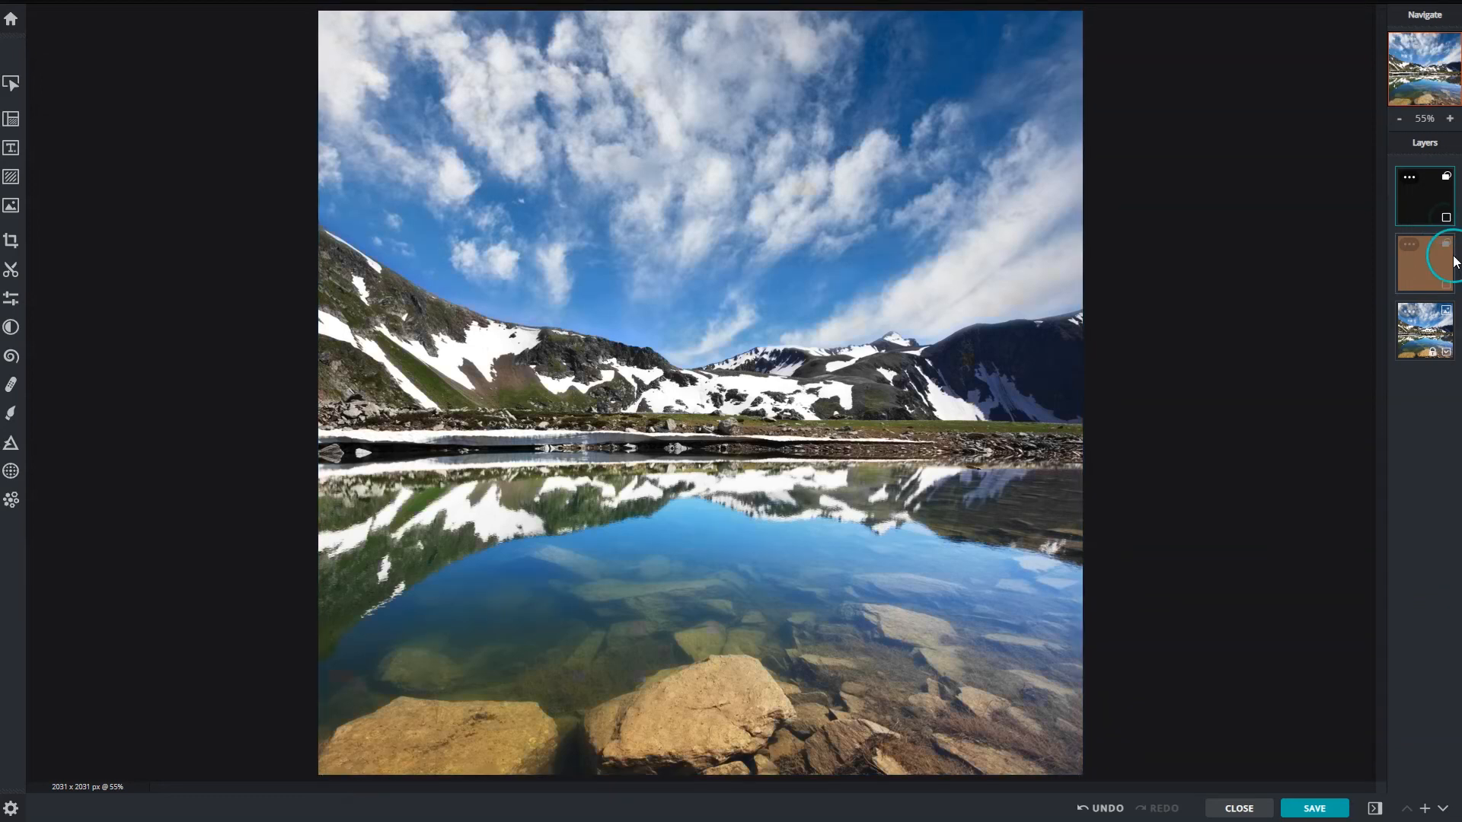
pyautogui.click(1408, 244)
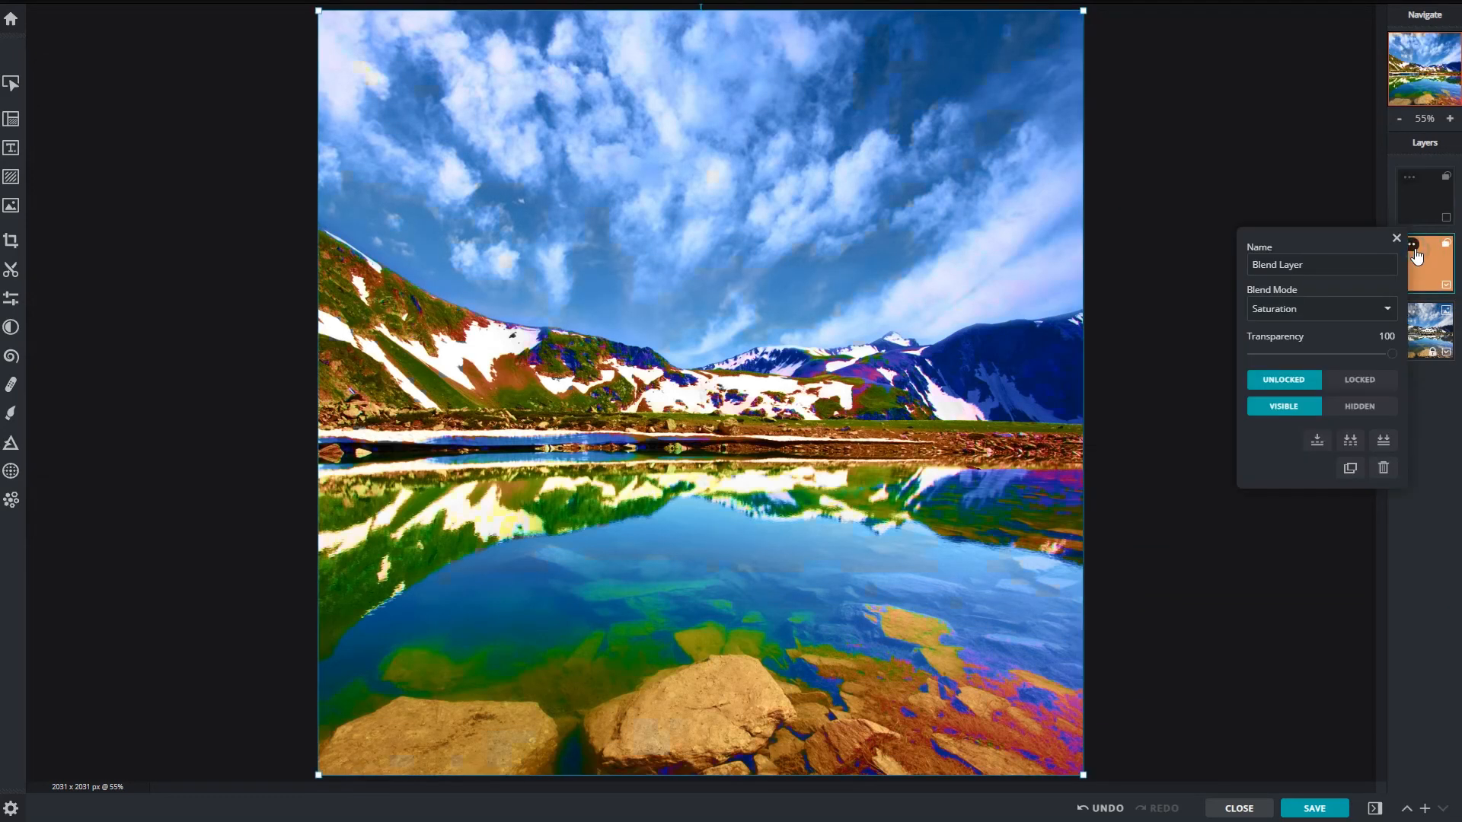
pyautogui.click(1318, 308)
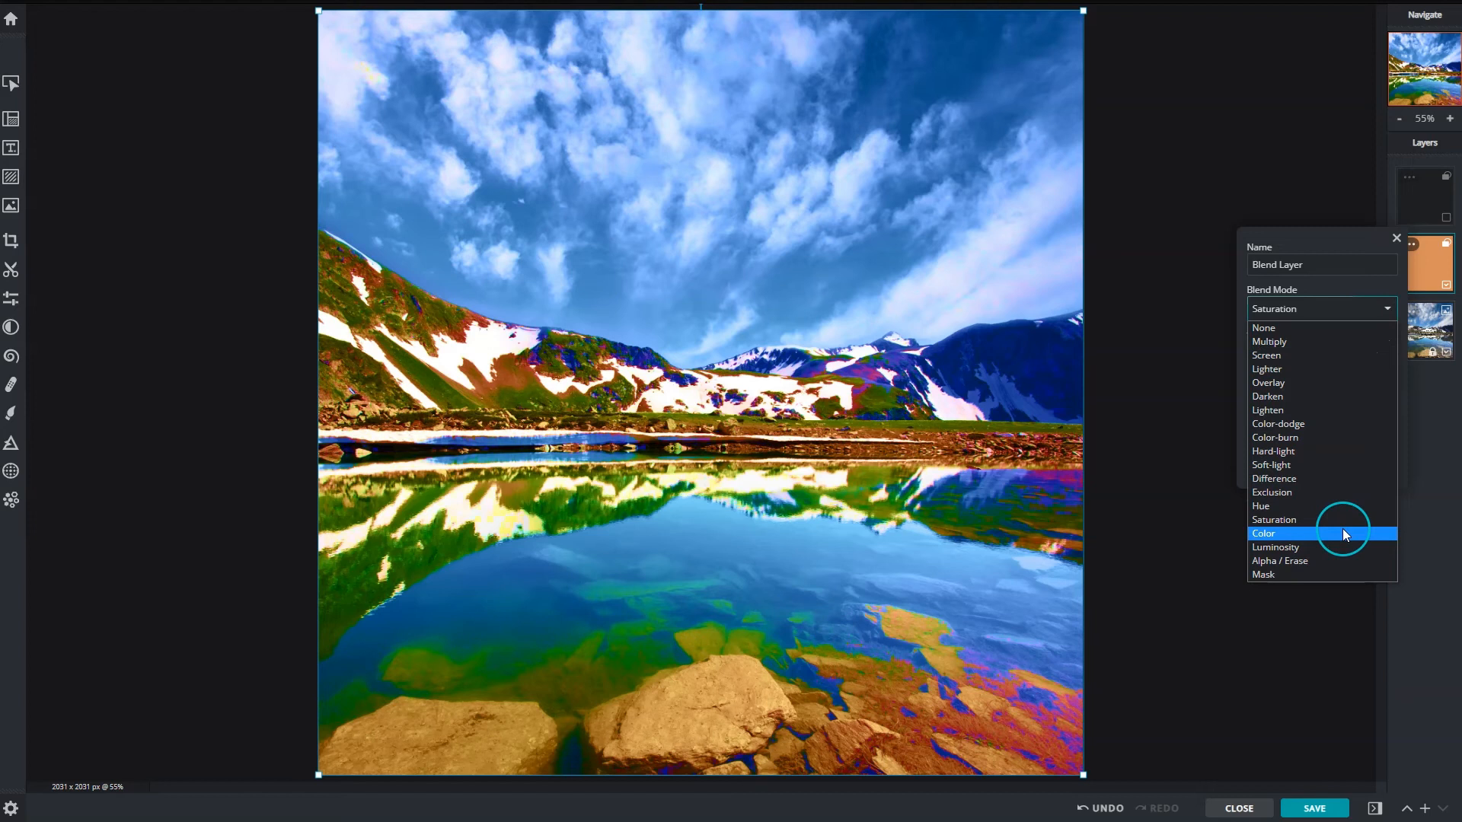
pyautogui.click(1263, 532)
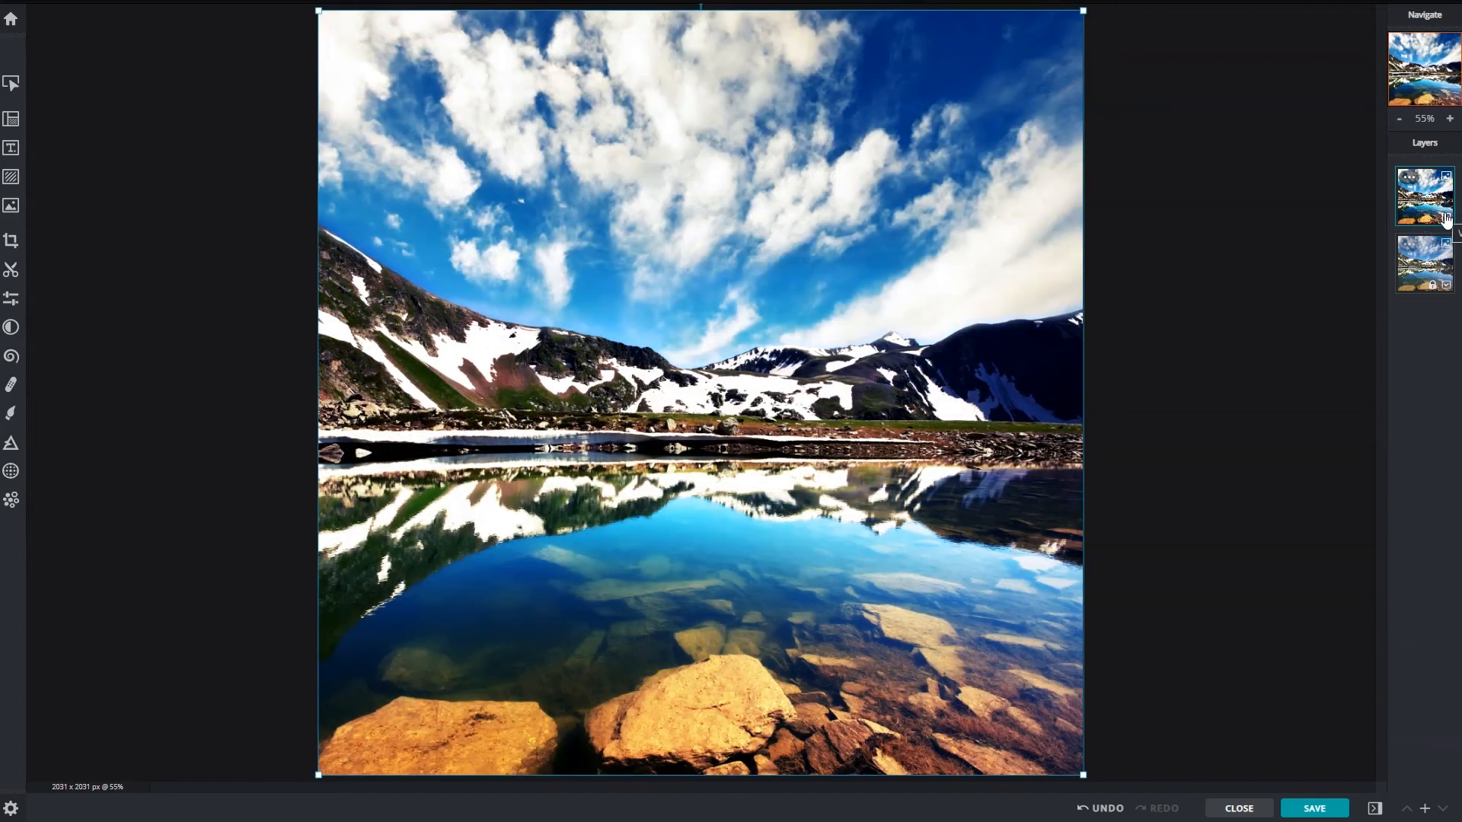
# - Try Hue blending on the duplicate top photo layer
pyautogui.click(1424, 196)
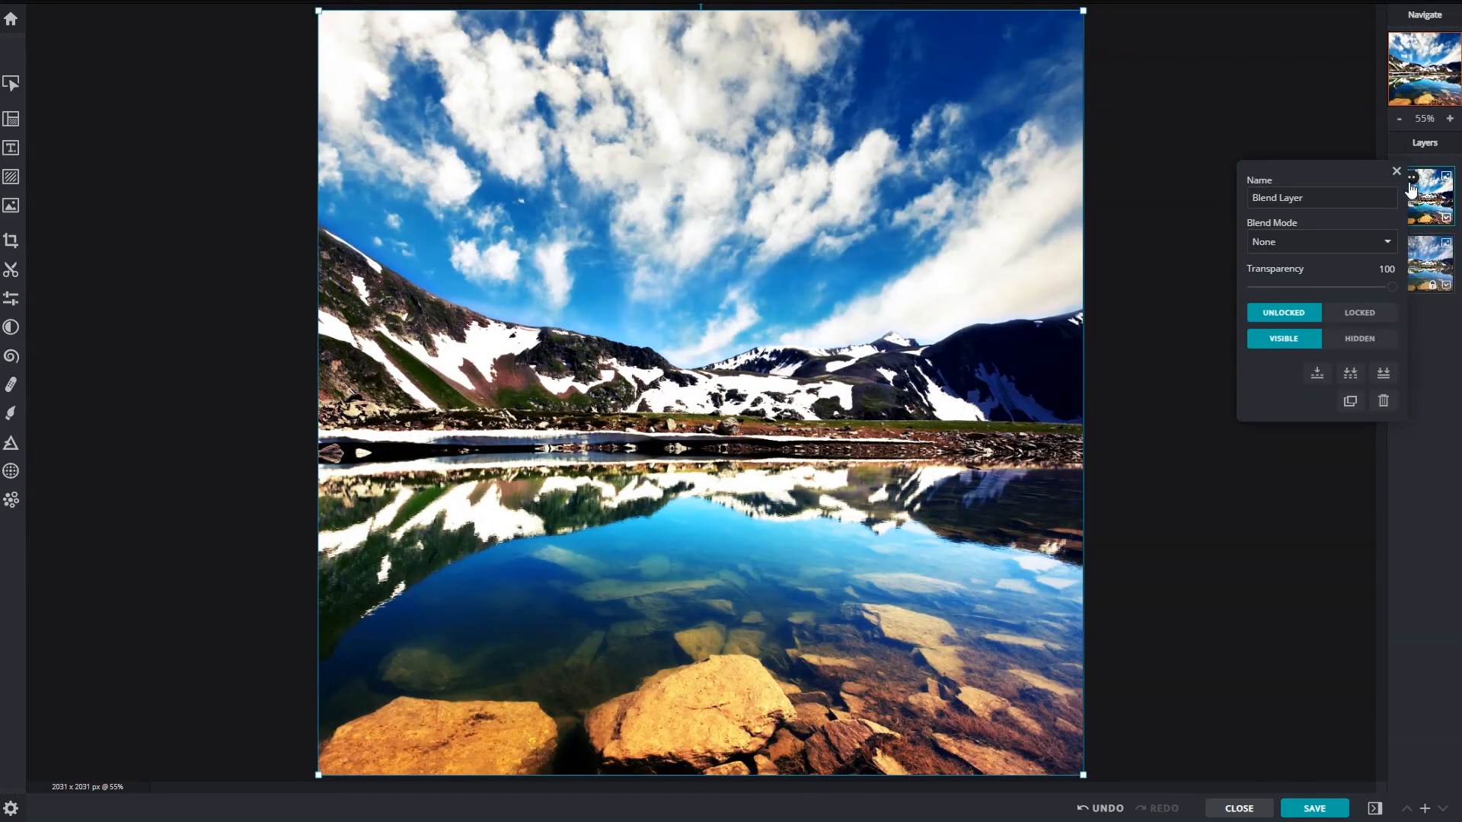
pyautogui.click(1319, 241)
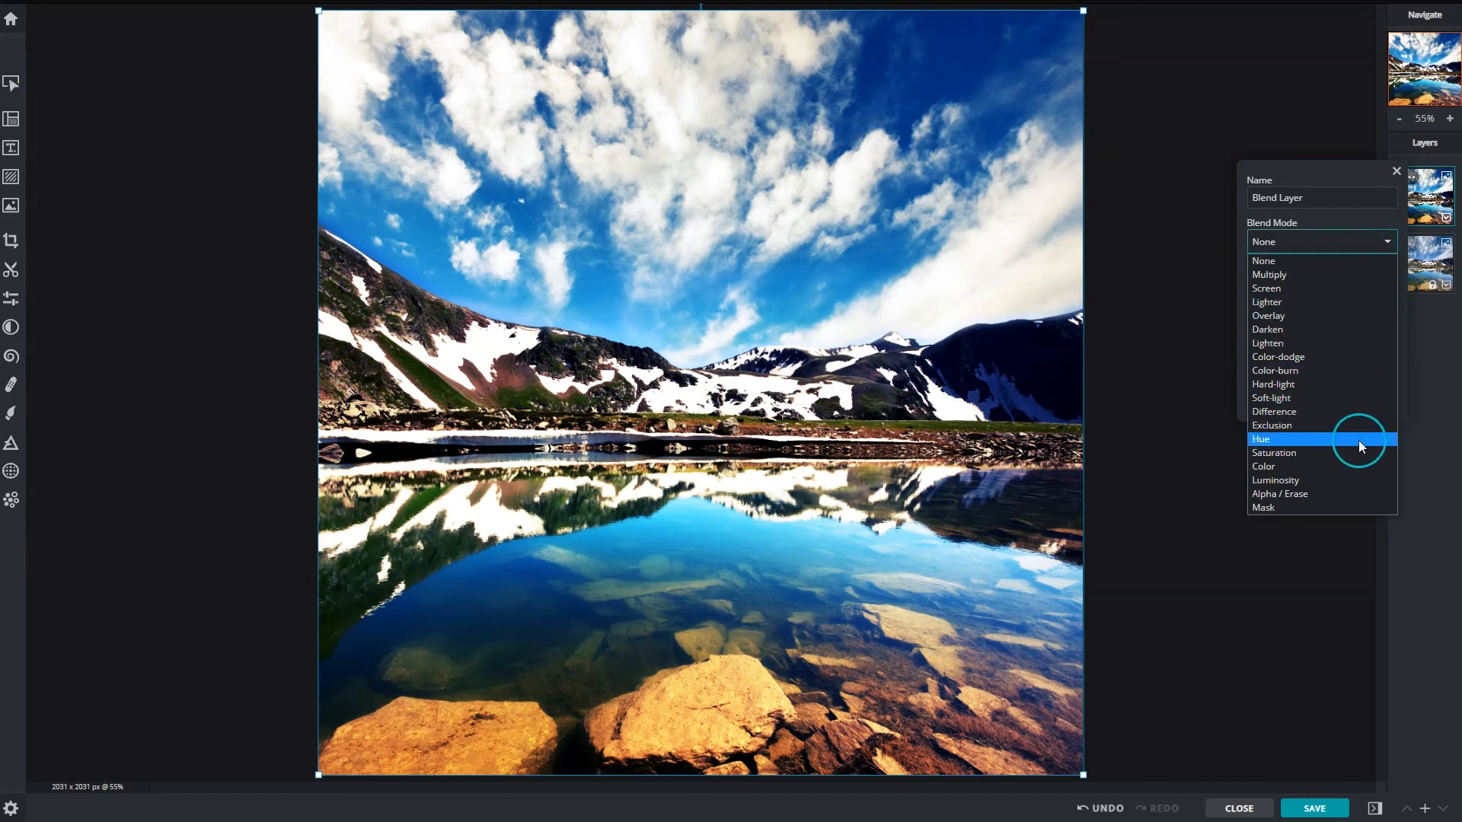
pyautogui.click(1275, 479)
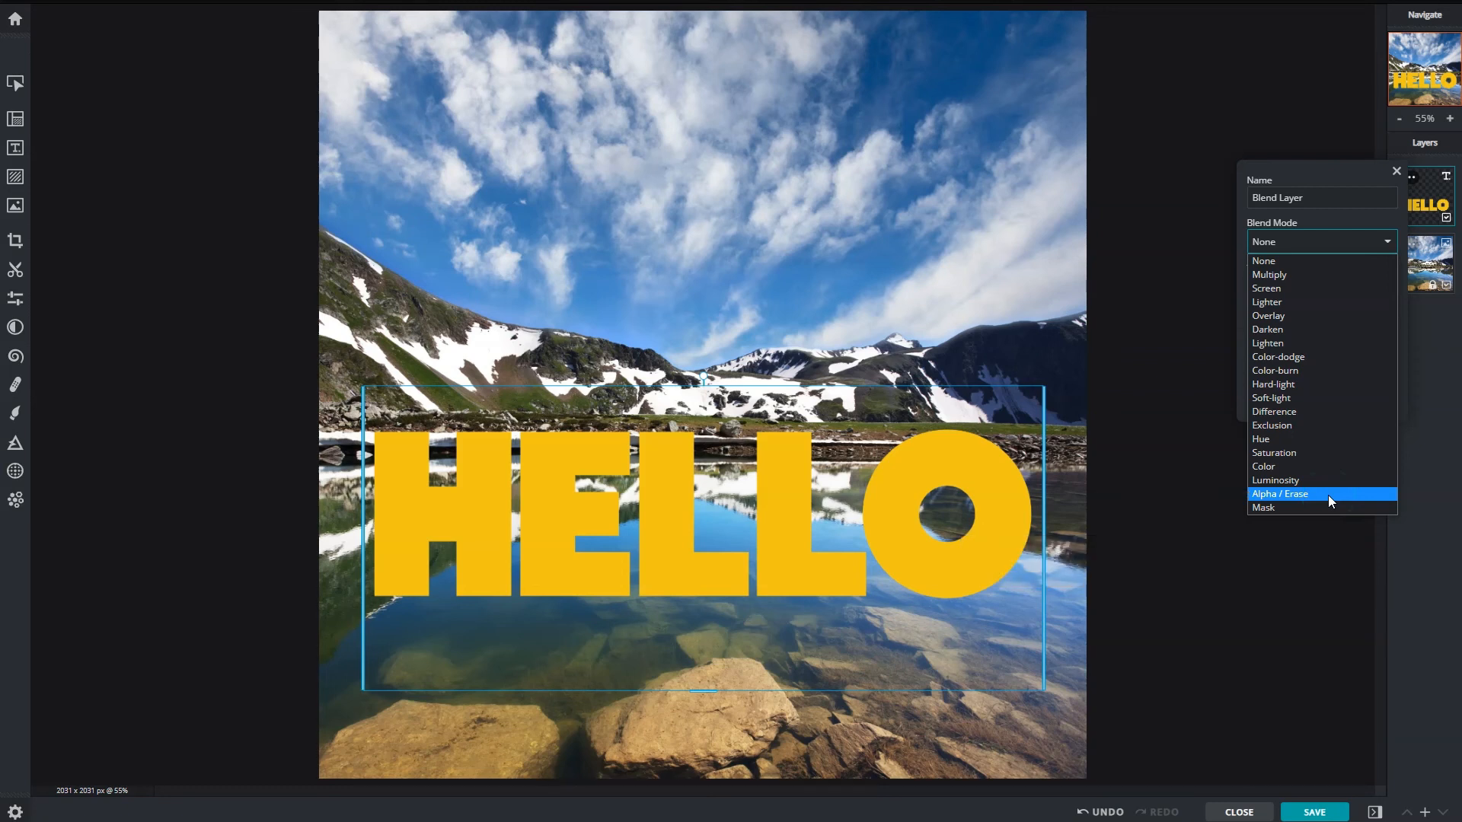
# - Try Erase, then set HELLO to Mask and move the lettering up into the sky
pyautogui.click(1279, 494)
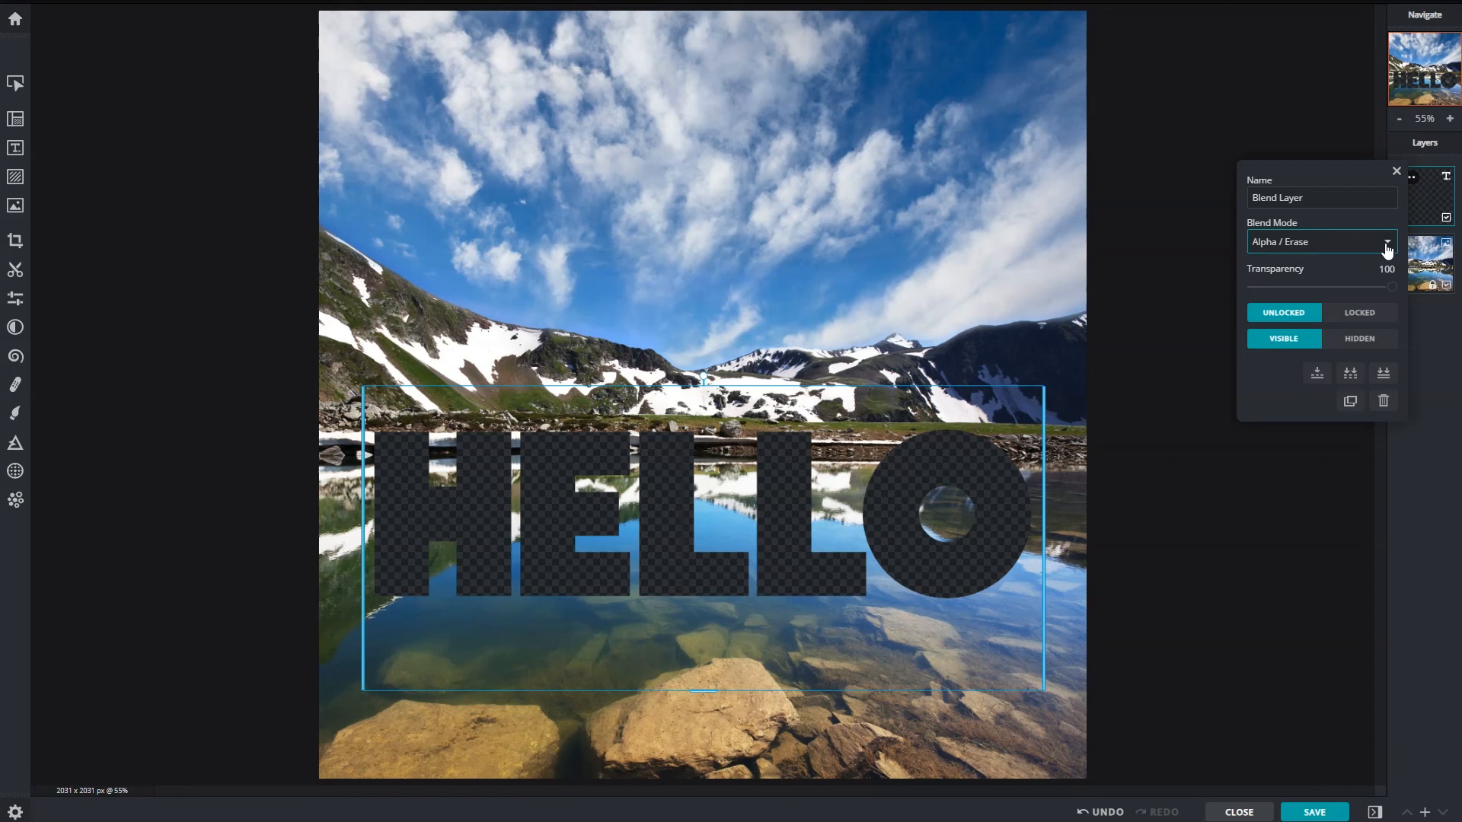
pyautogui.click(1383, 241)
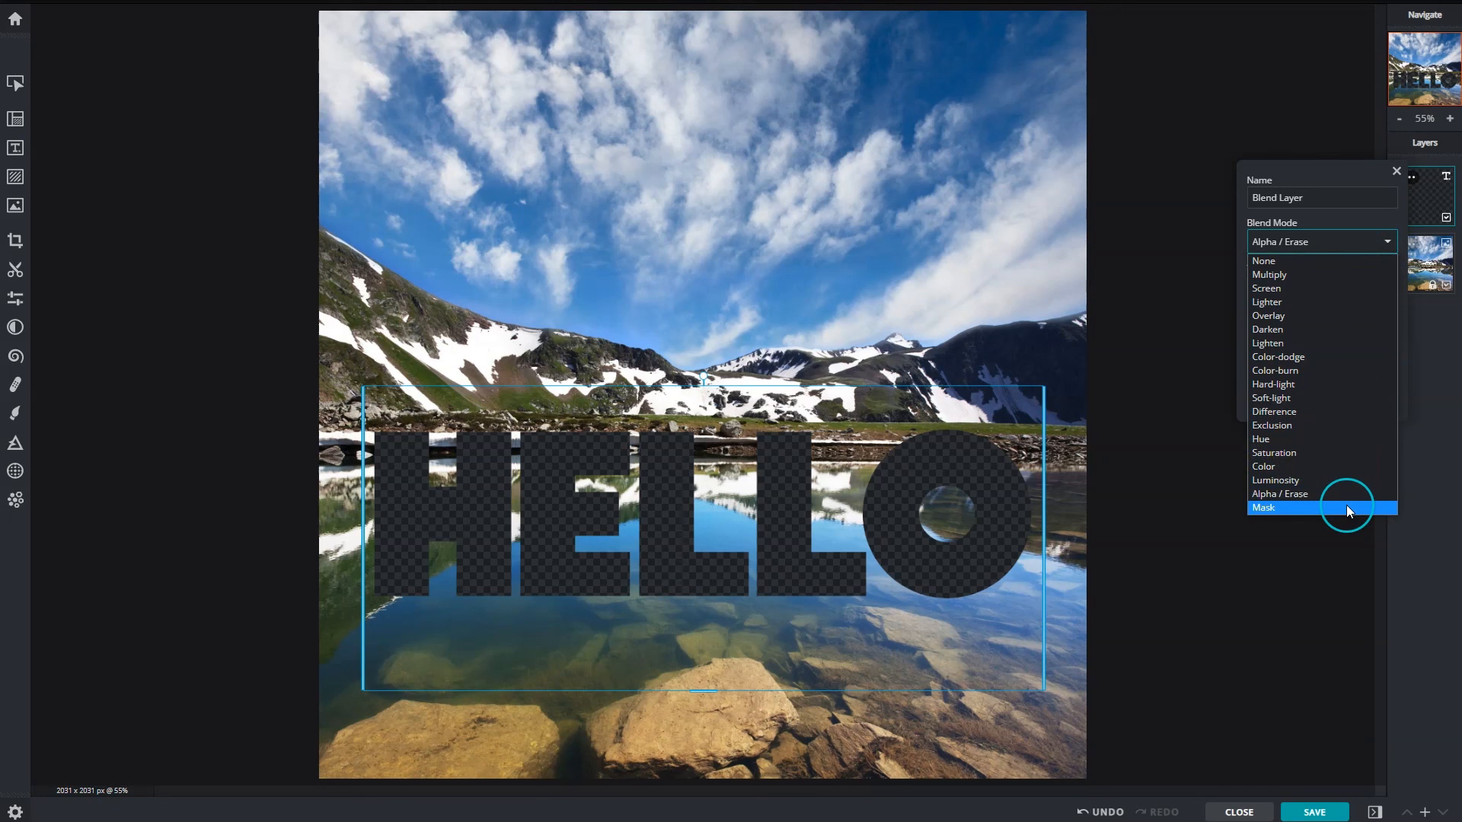
pyautogui.click(1263, 507)
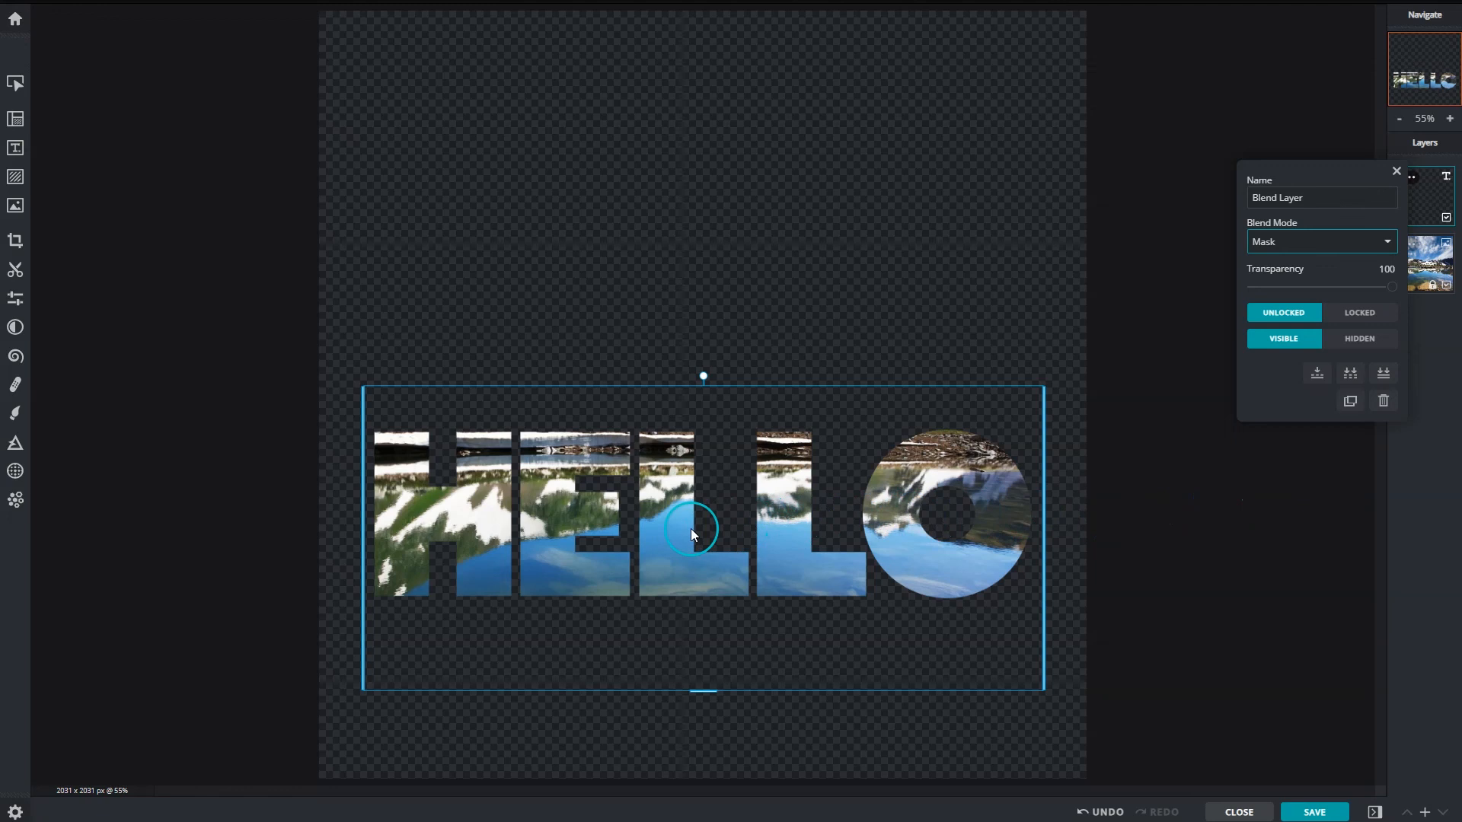
pyautogui.moveTo(690, 534); pyautogui.dragTo(704, 224)
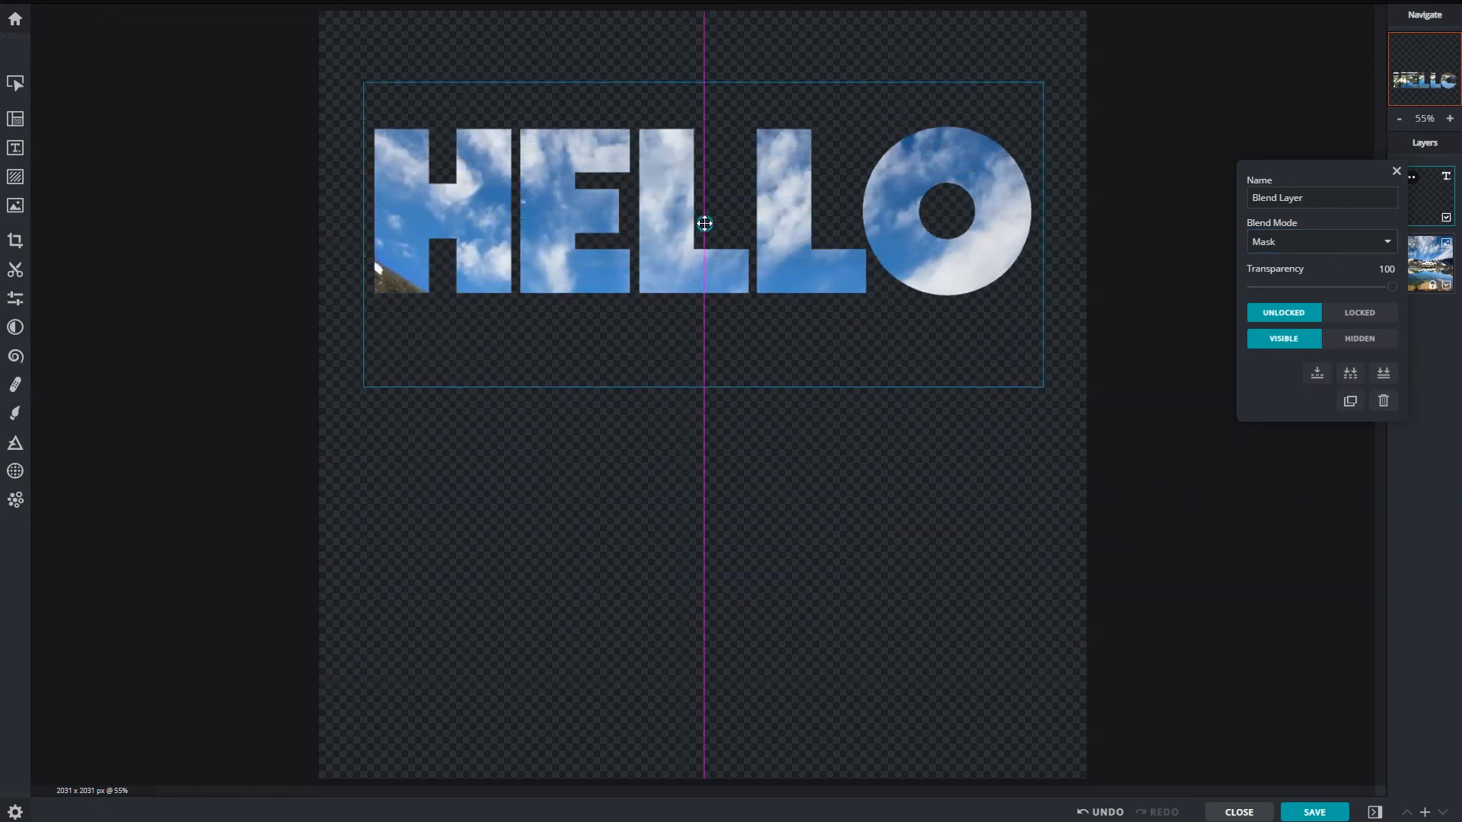